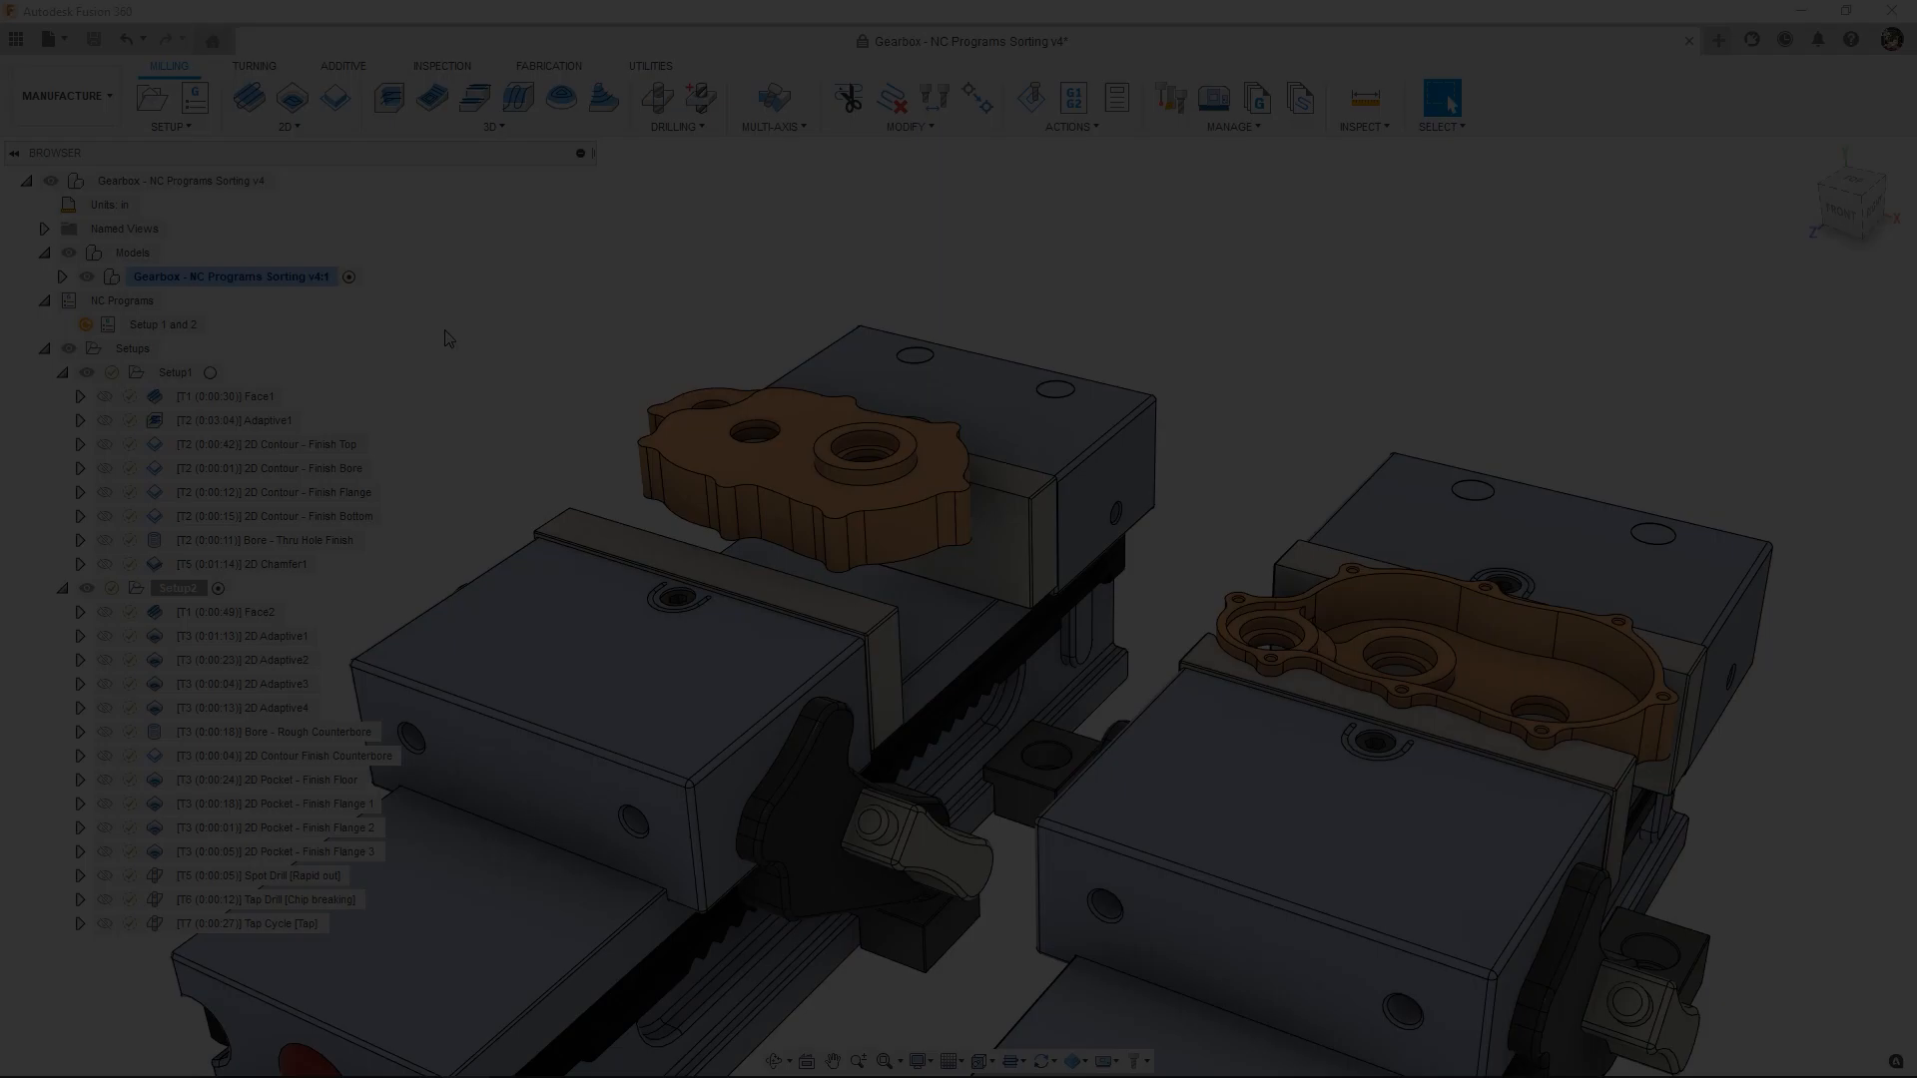
Set the Setup 1 and 2 NC program's file name to nc_program_comment + ' ' + nc_program_name and enter the comment 'Gearbox Setup 1 and 2'.
{"action": "double_click", "coordinate": [161, 323]}
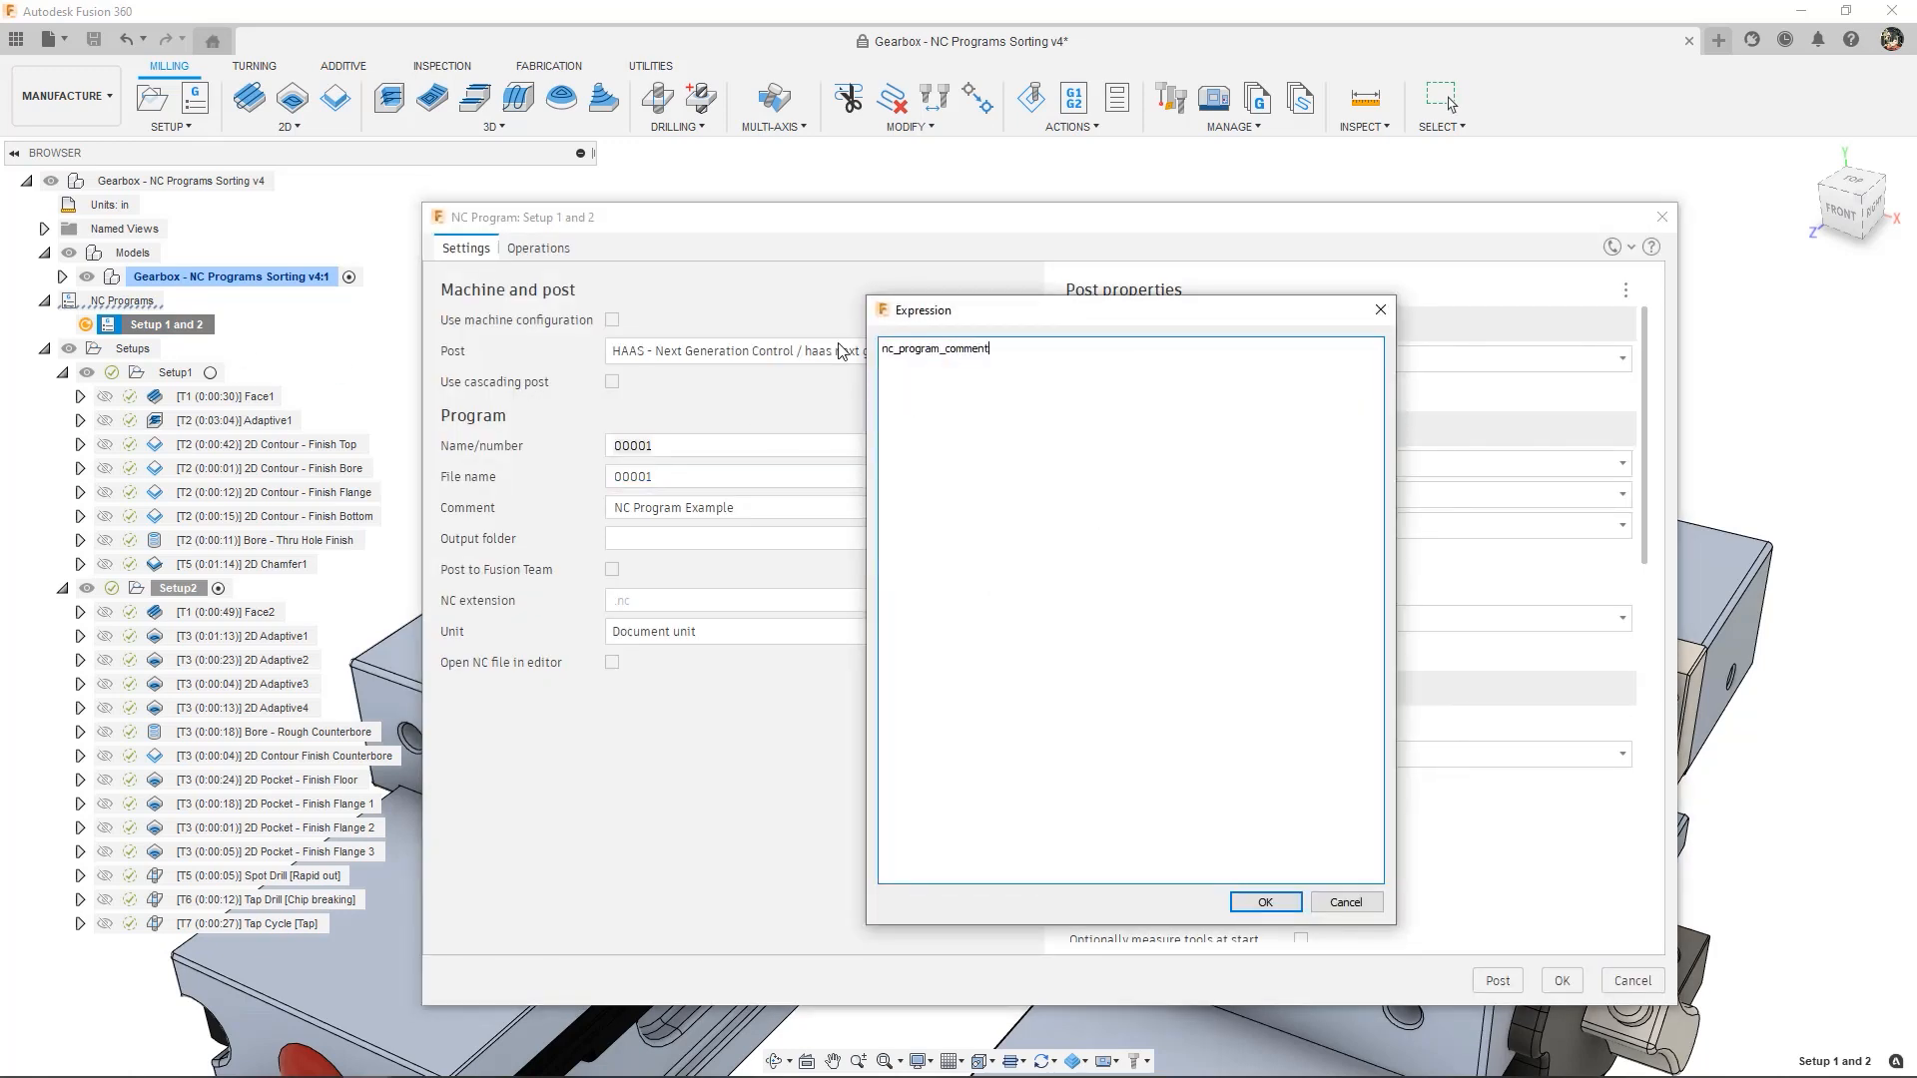
{"action": "type", "text": "nc_program_name"}
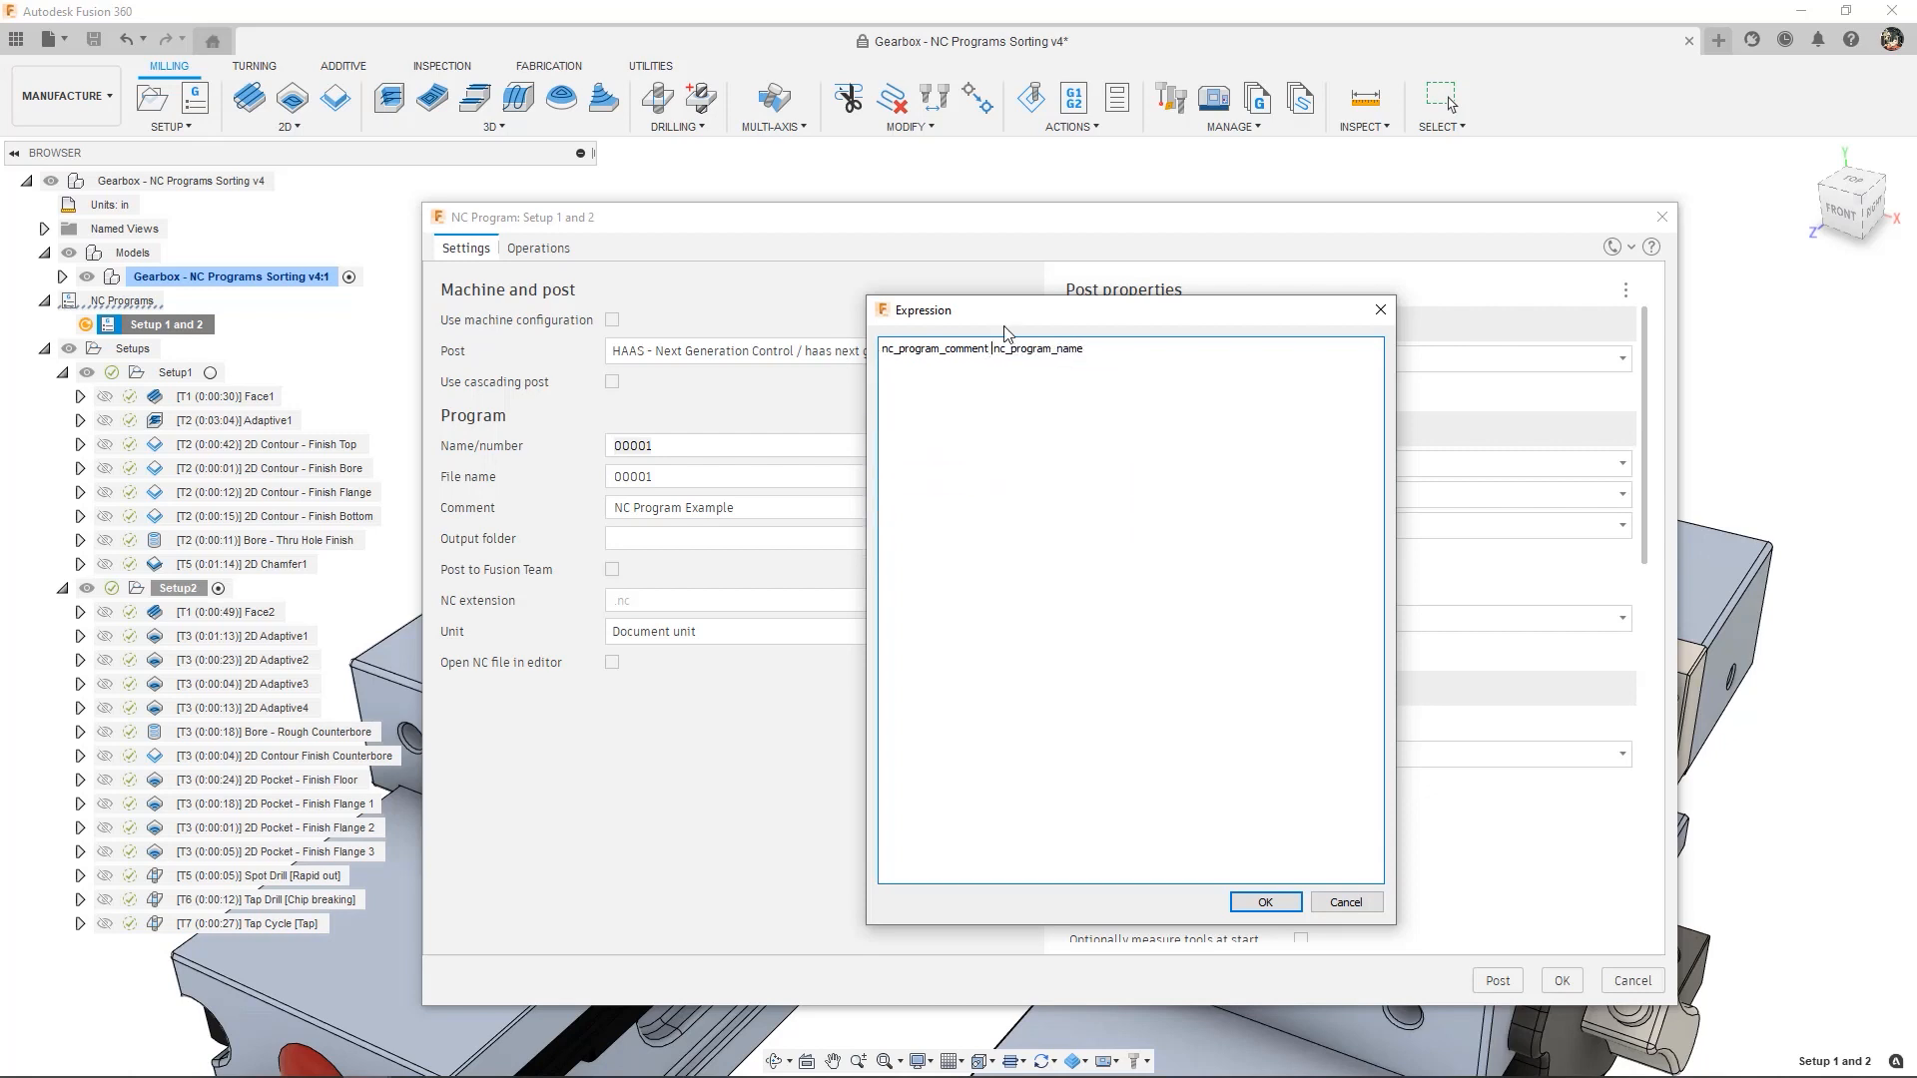
{"action": "type", "text": "+ ' ' +"}
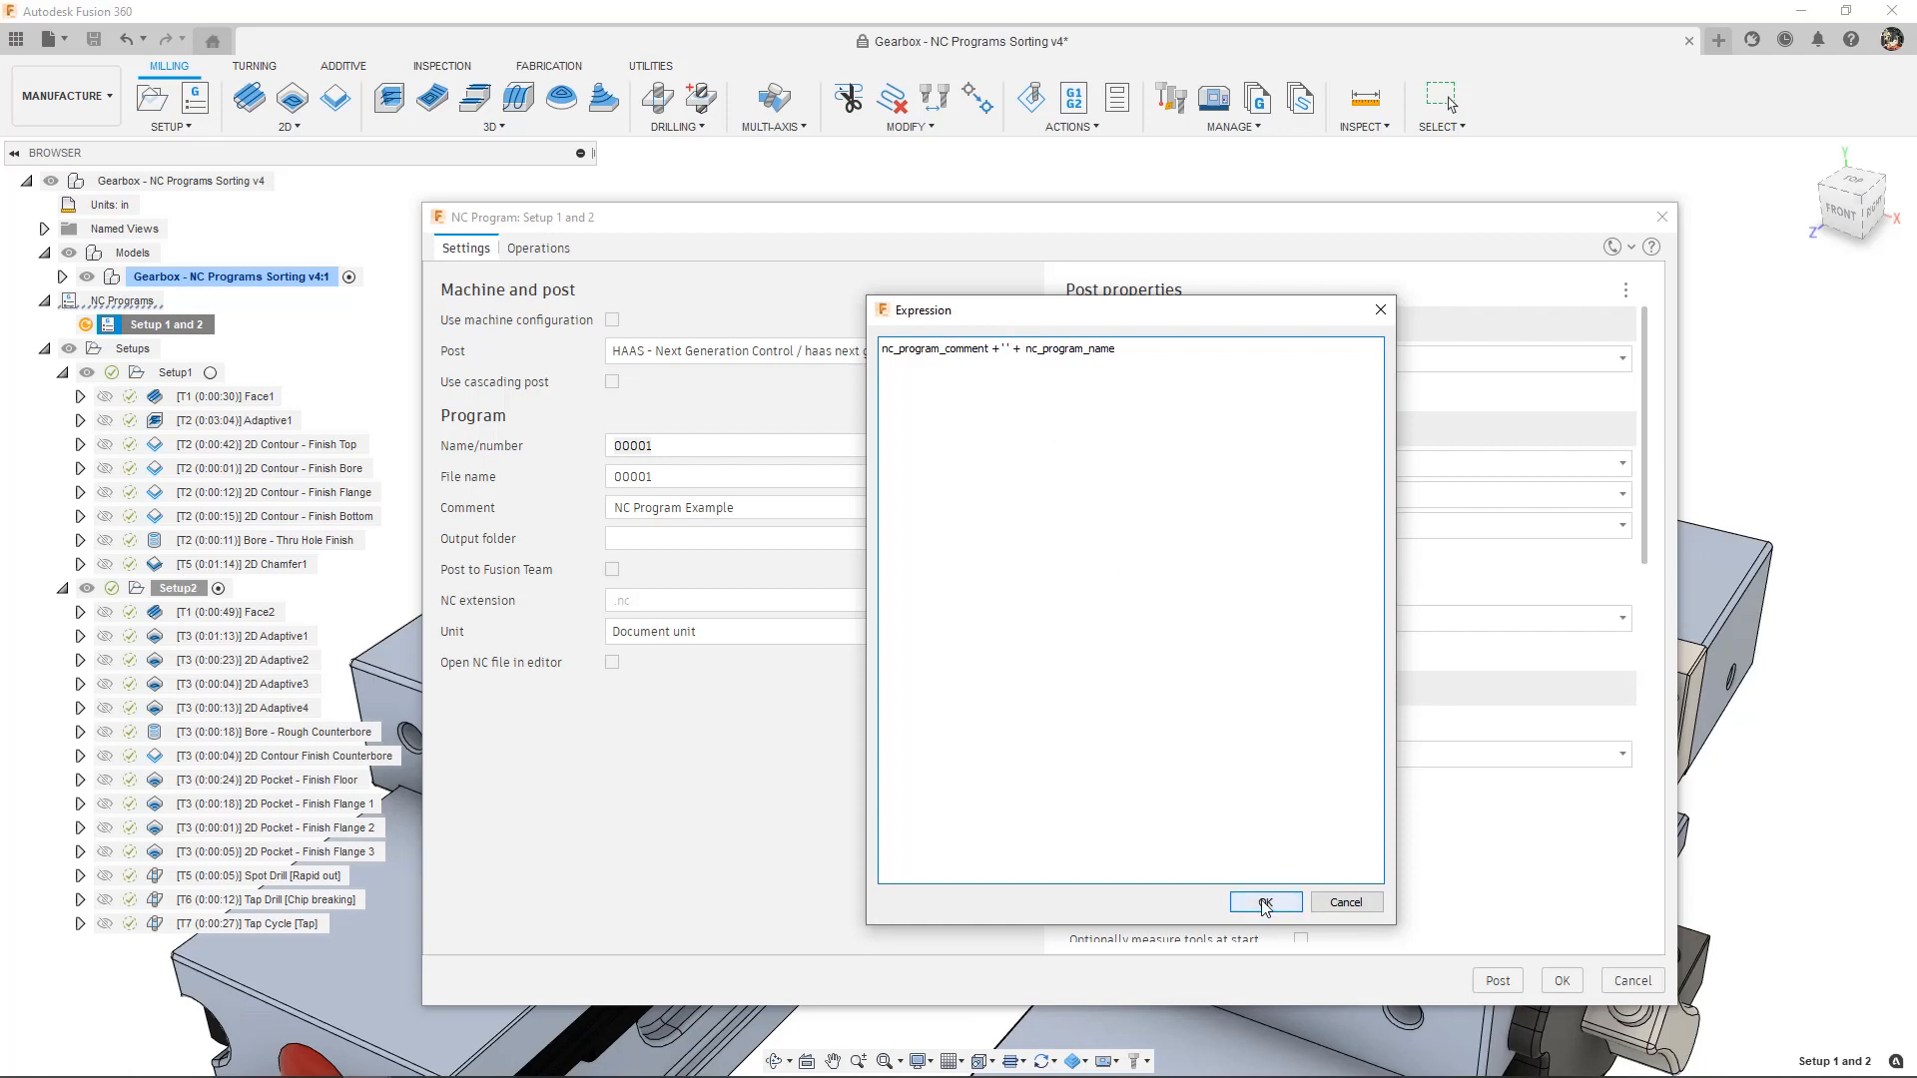
{"action": "left_click", "coordinate": [1263, 902]}
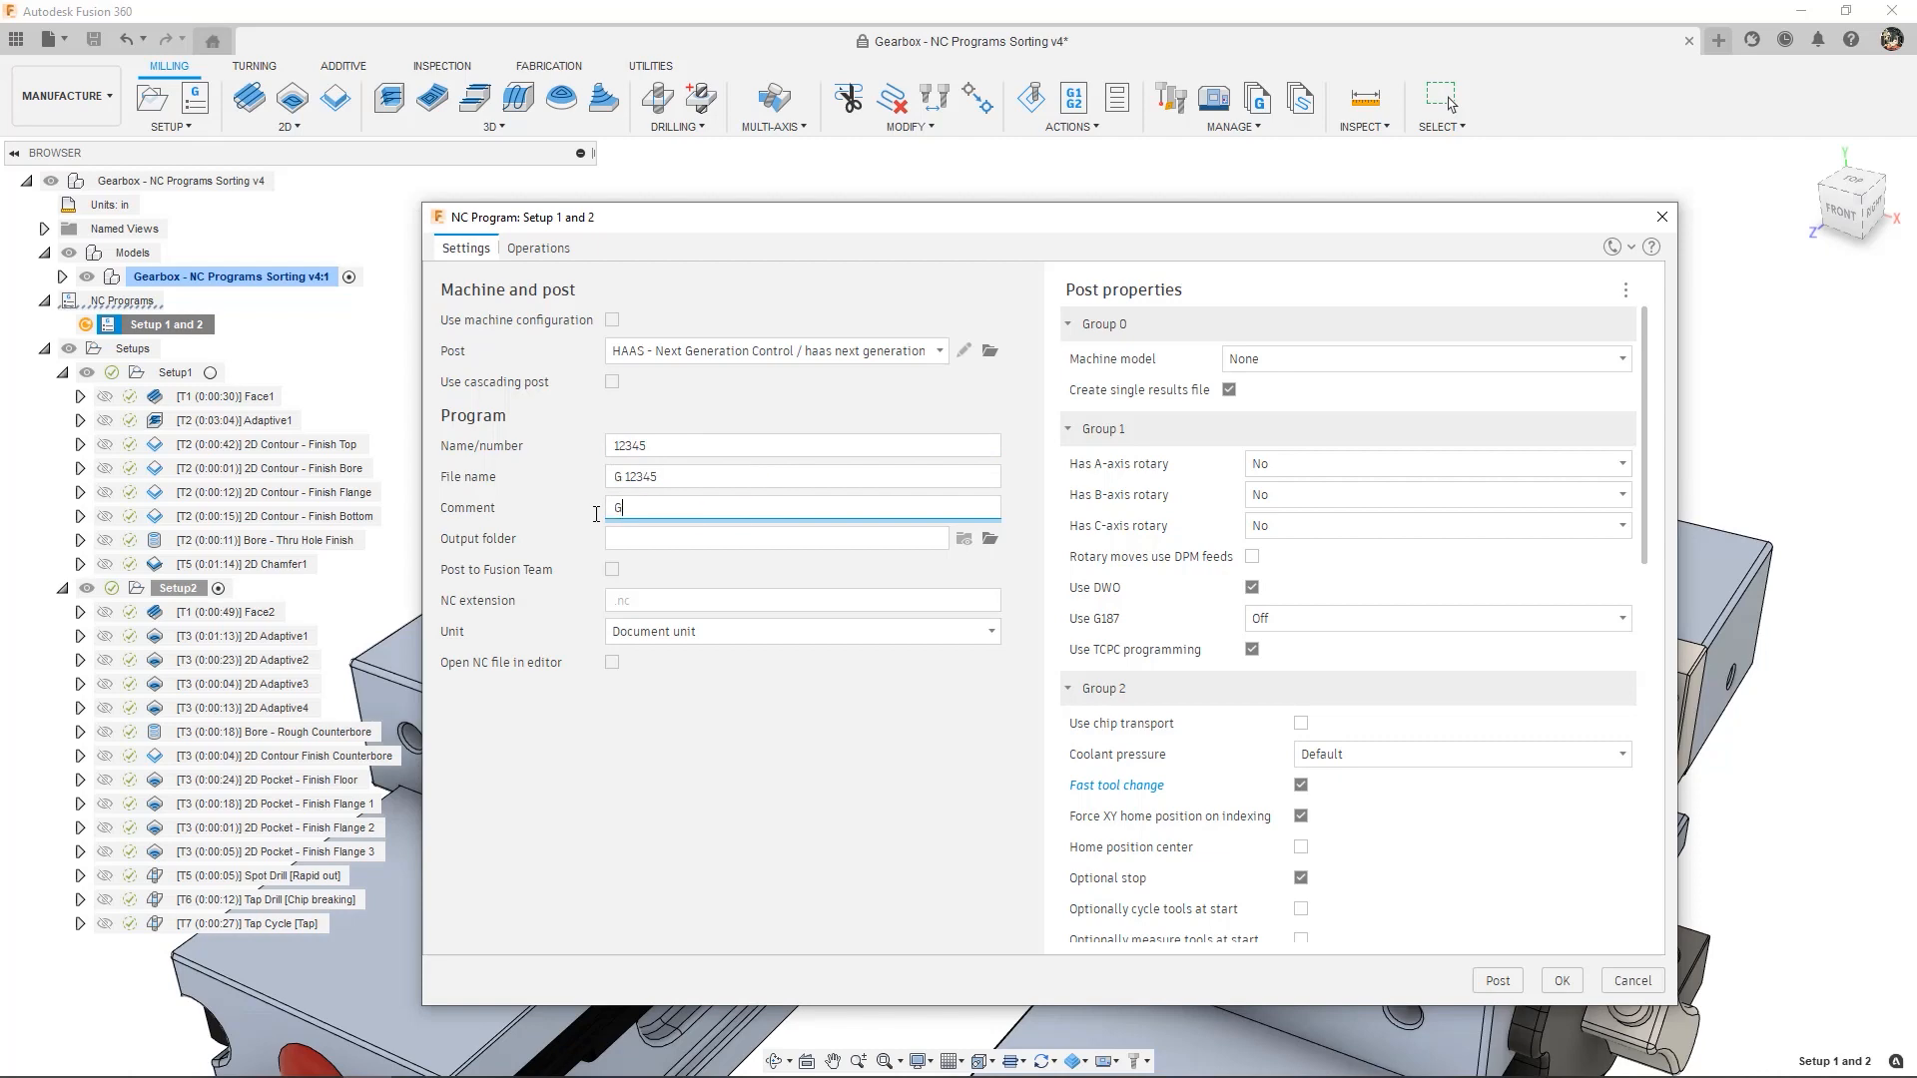
{"action": "type", "text": "Gearbox Setup 1 and 2"}
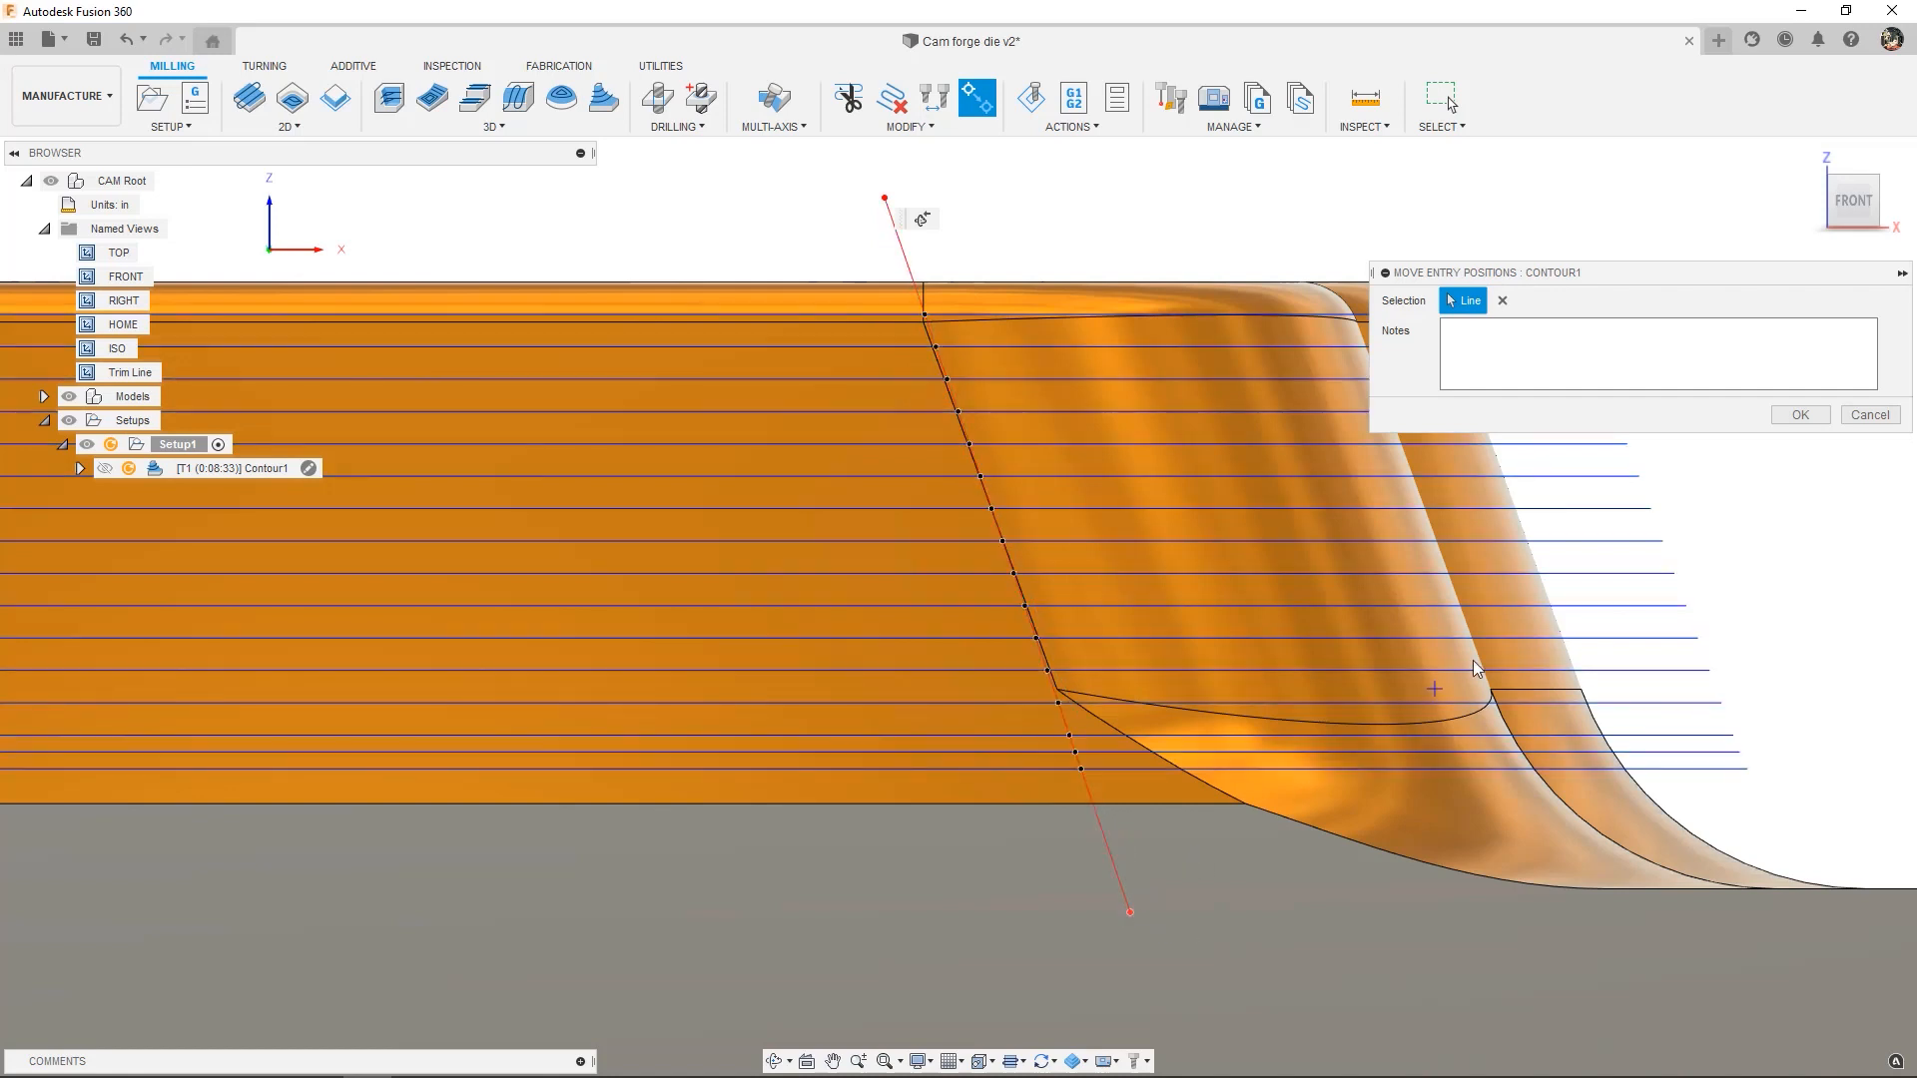
Apply Move Entry Positions so Contour1's entries follow the line across the die wall.
{"action": "left_click", "coordinate": [1799, 413]}
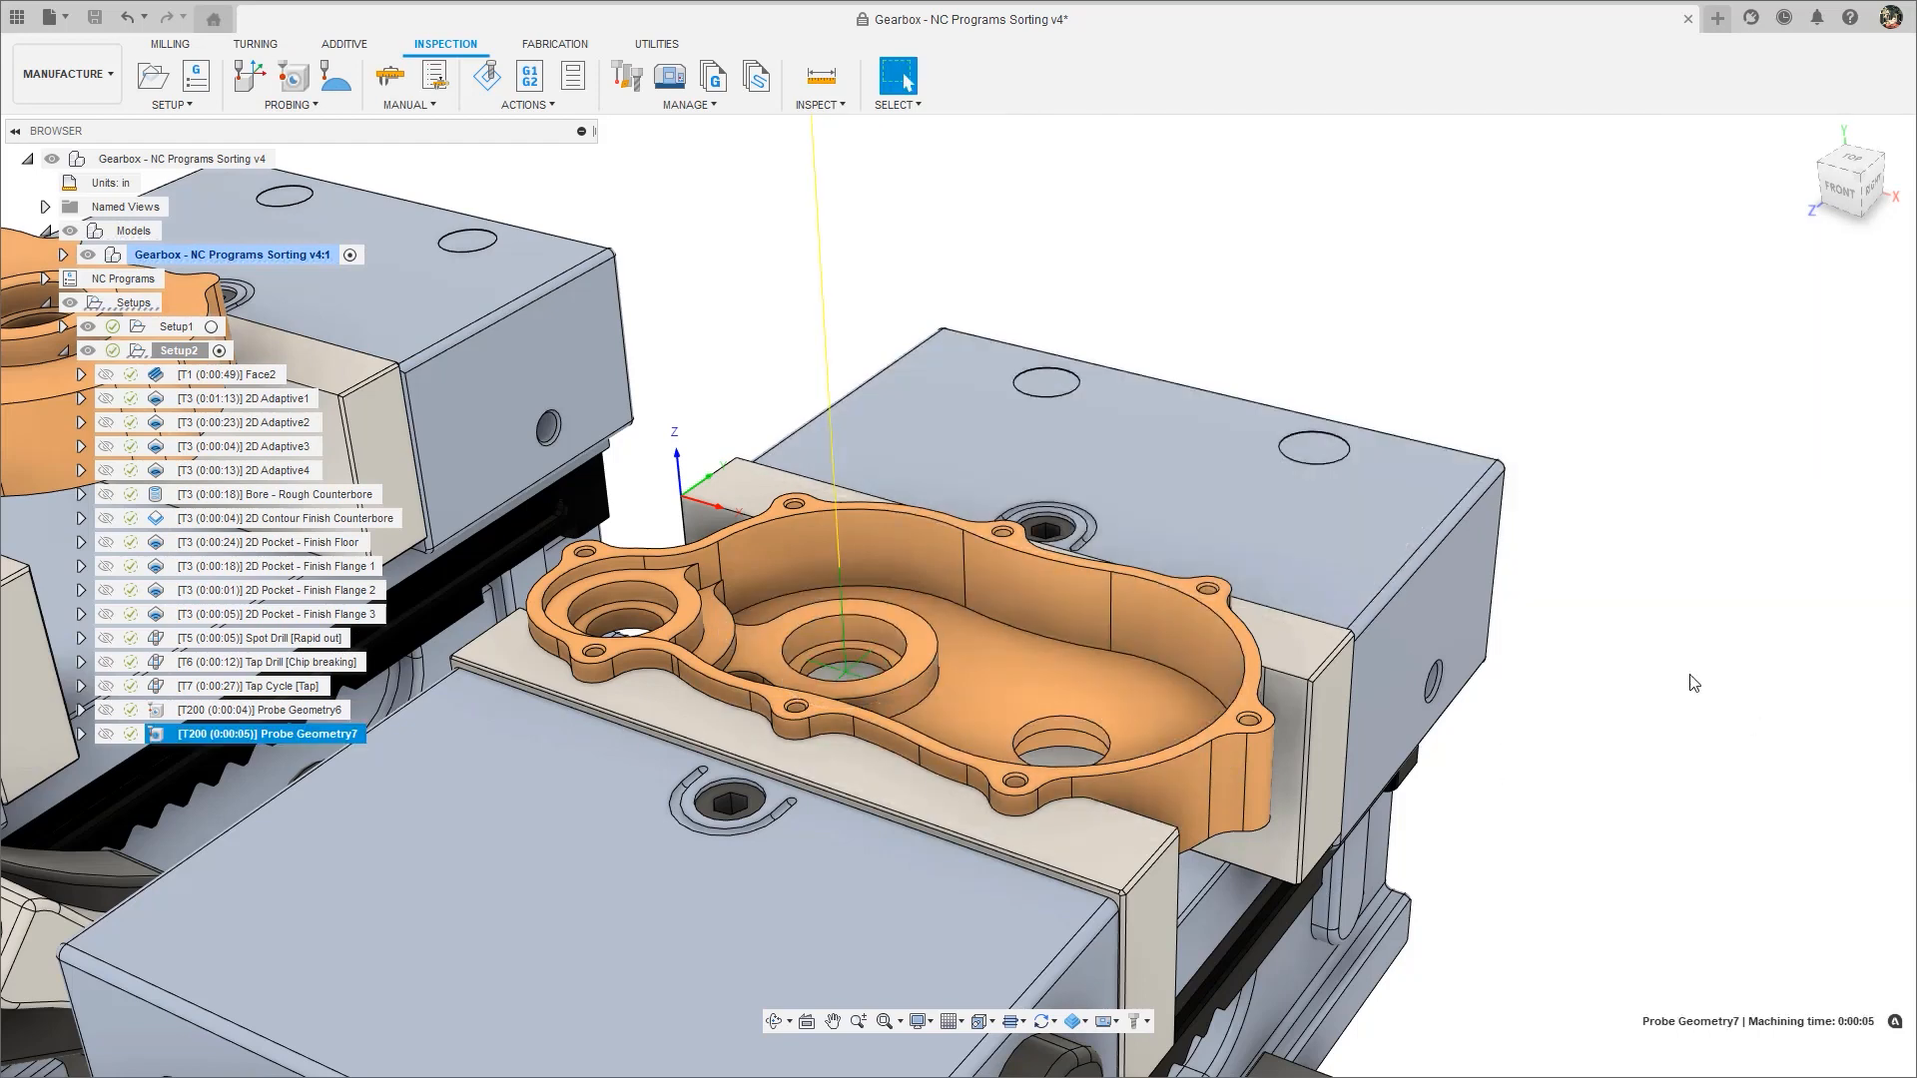
Probe the left round hole as an XY circular hole, then store the three probing operations as a template.
{"action": "left_click", "coordinate": [291, 76]}
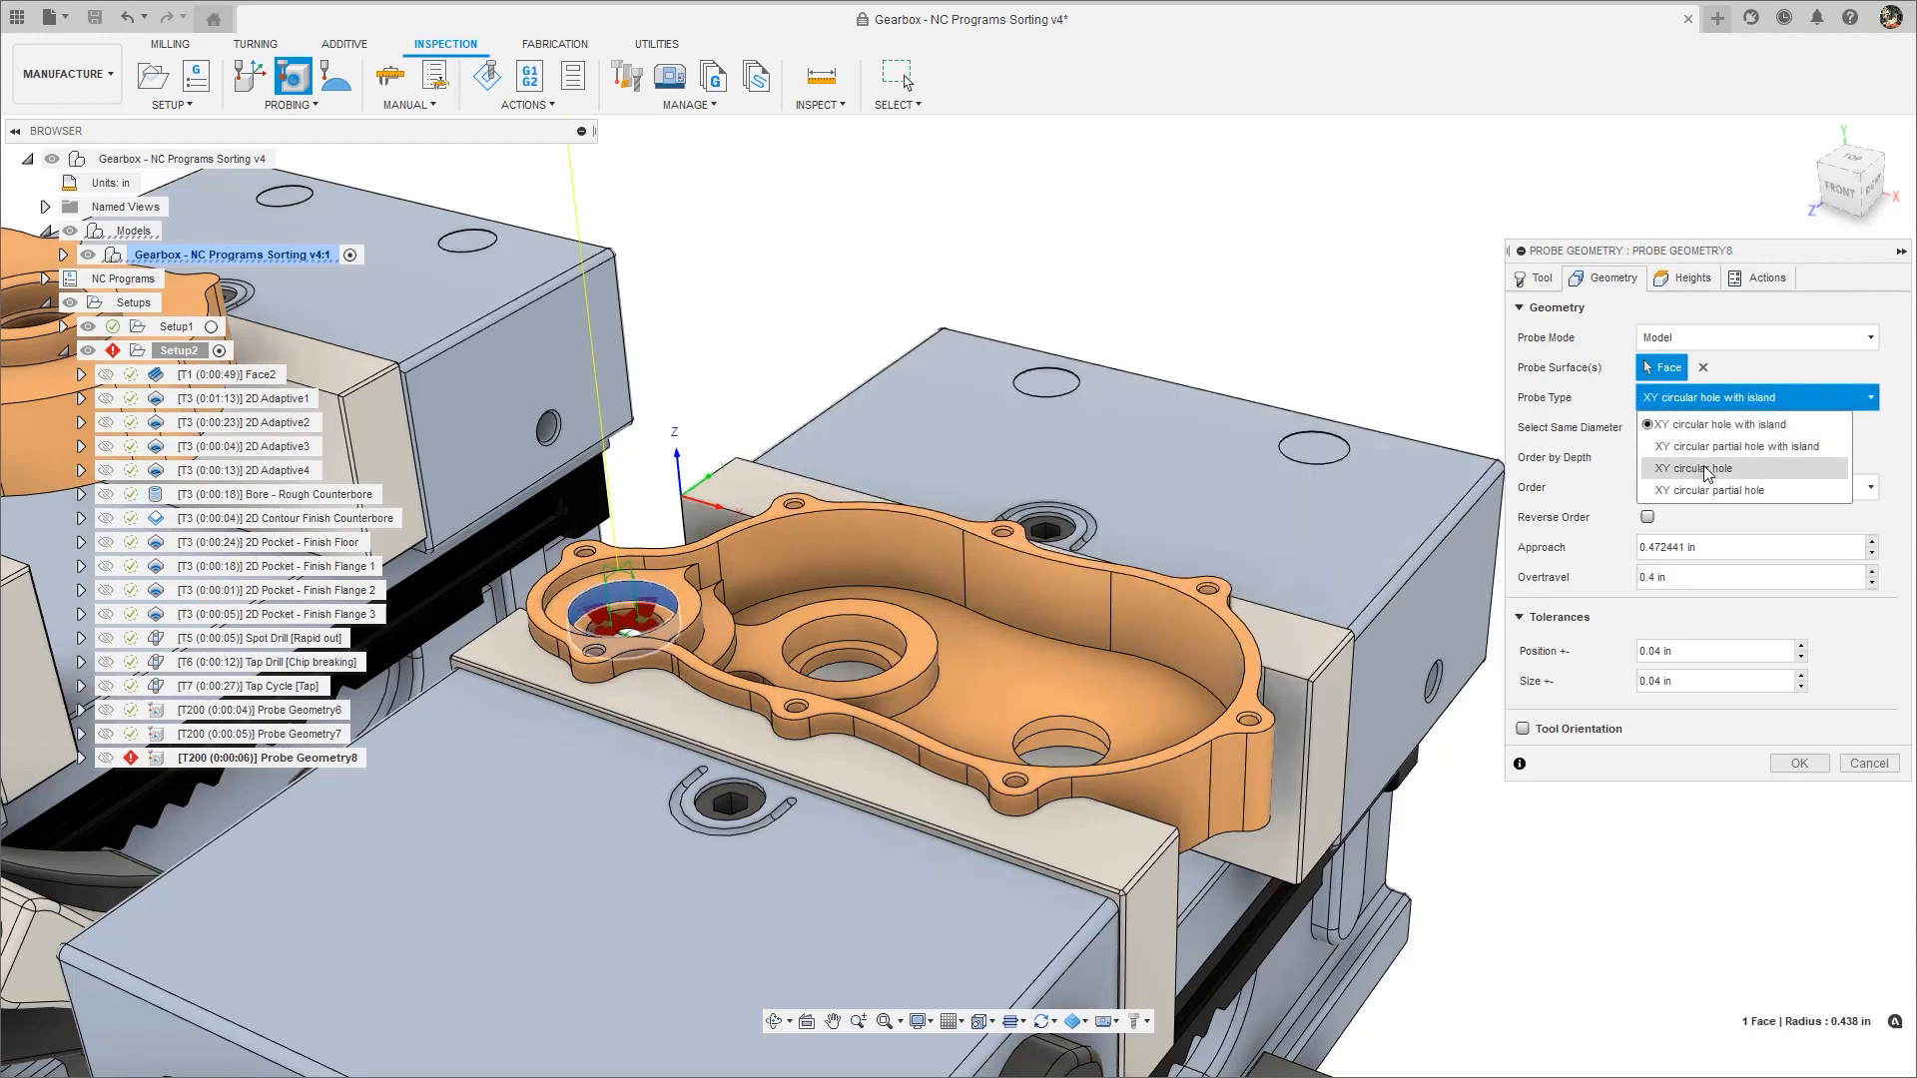
{"action": "left_click", "coordinate": [1797, 763]}
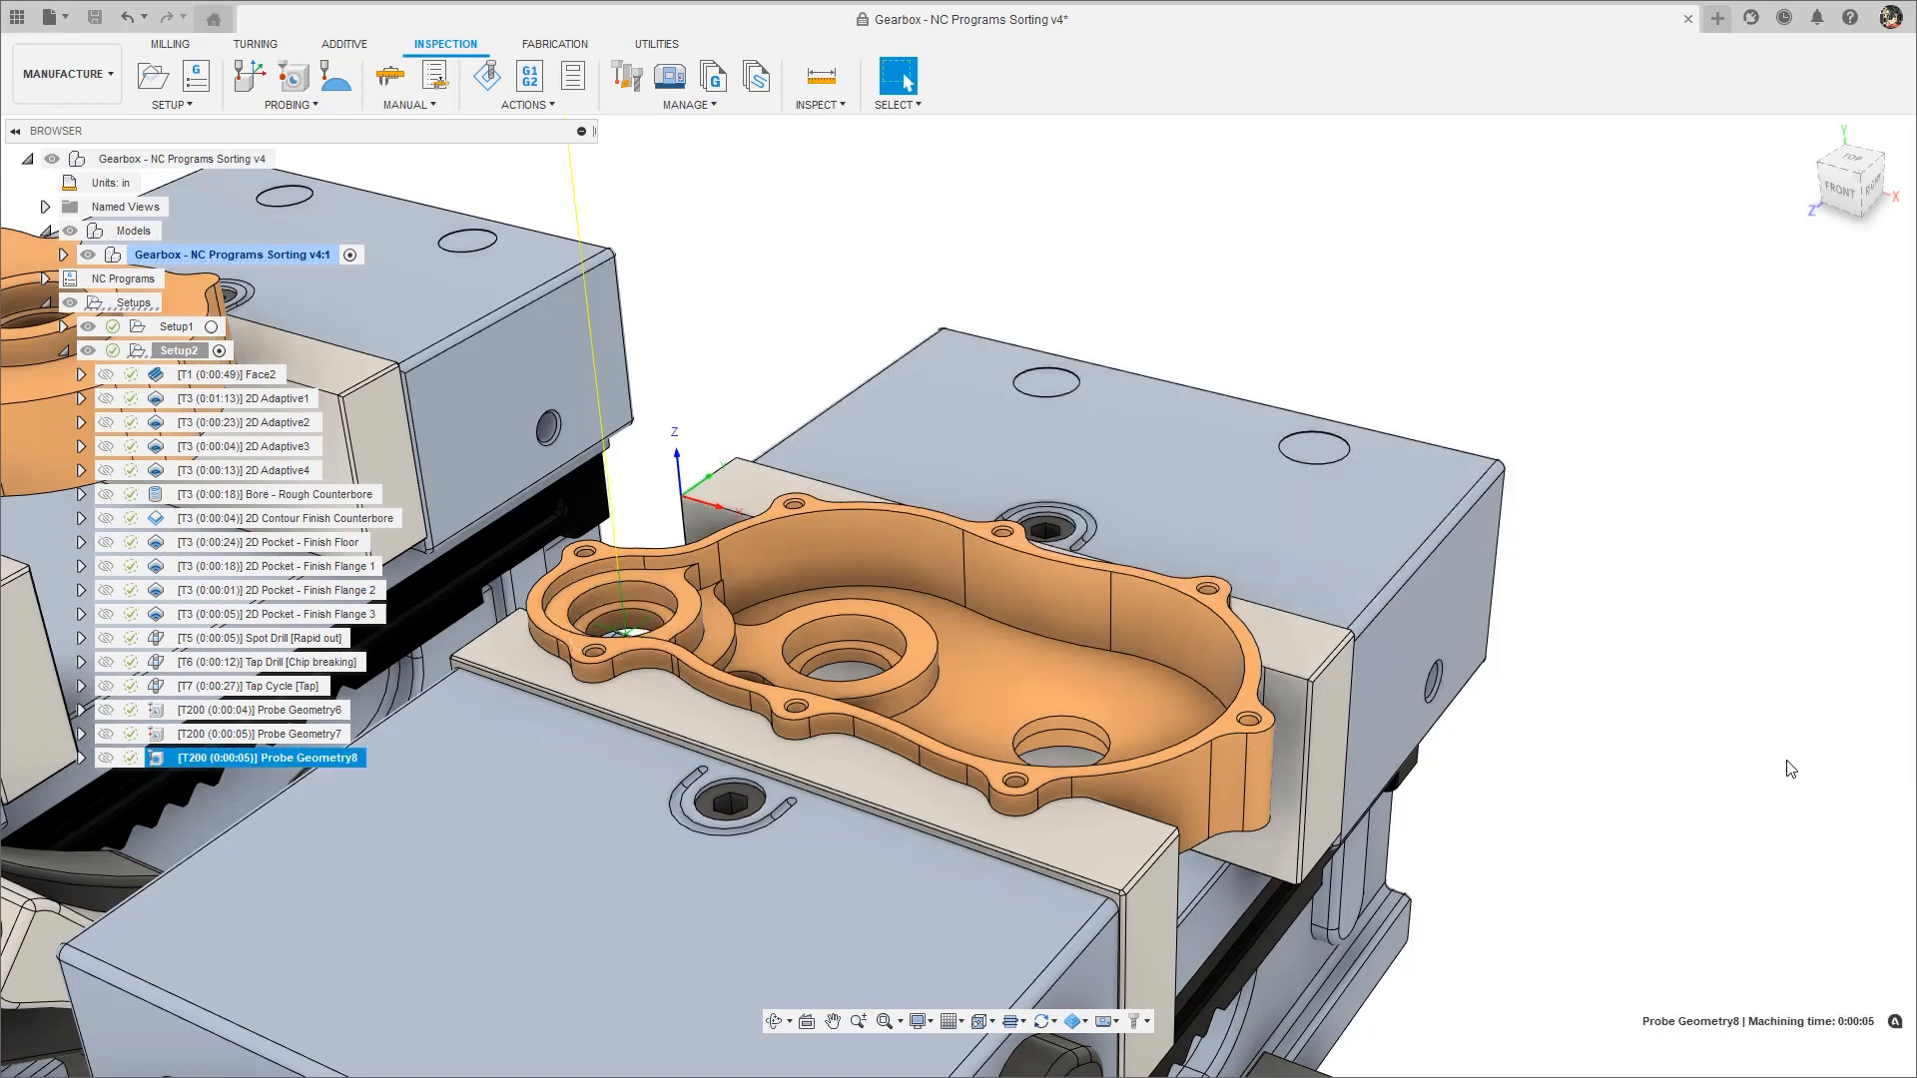
{"action": "right_click", "coordinate": [257, 733]}
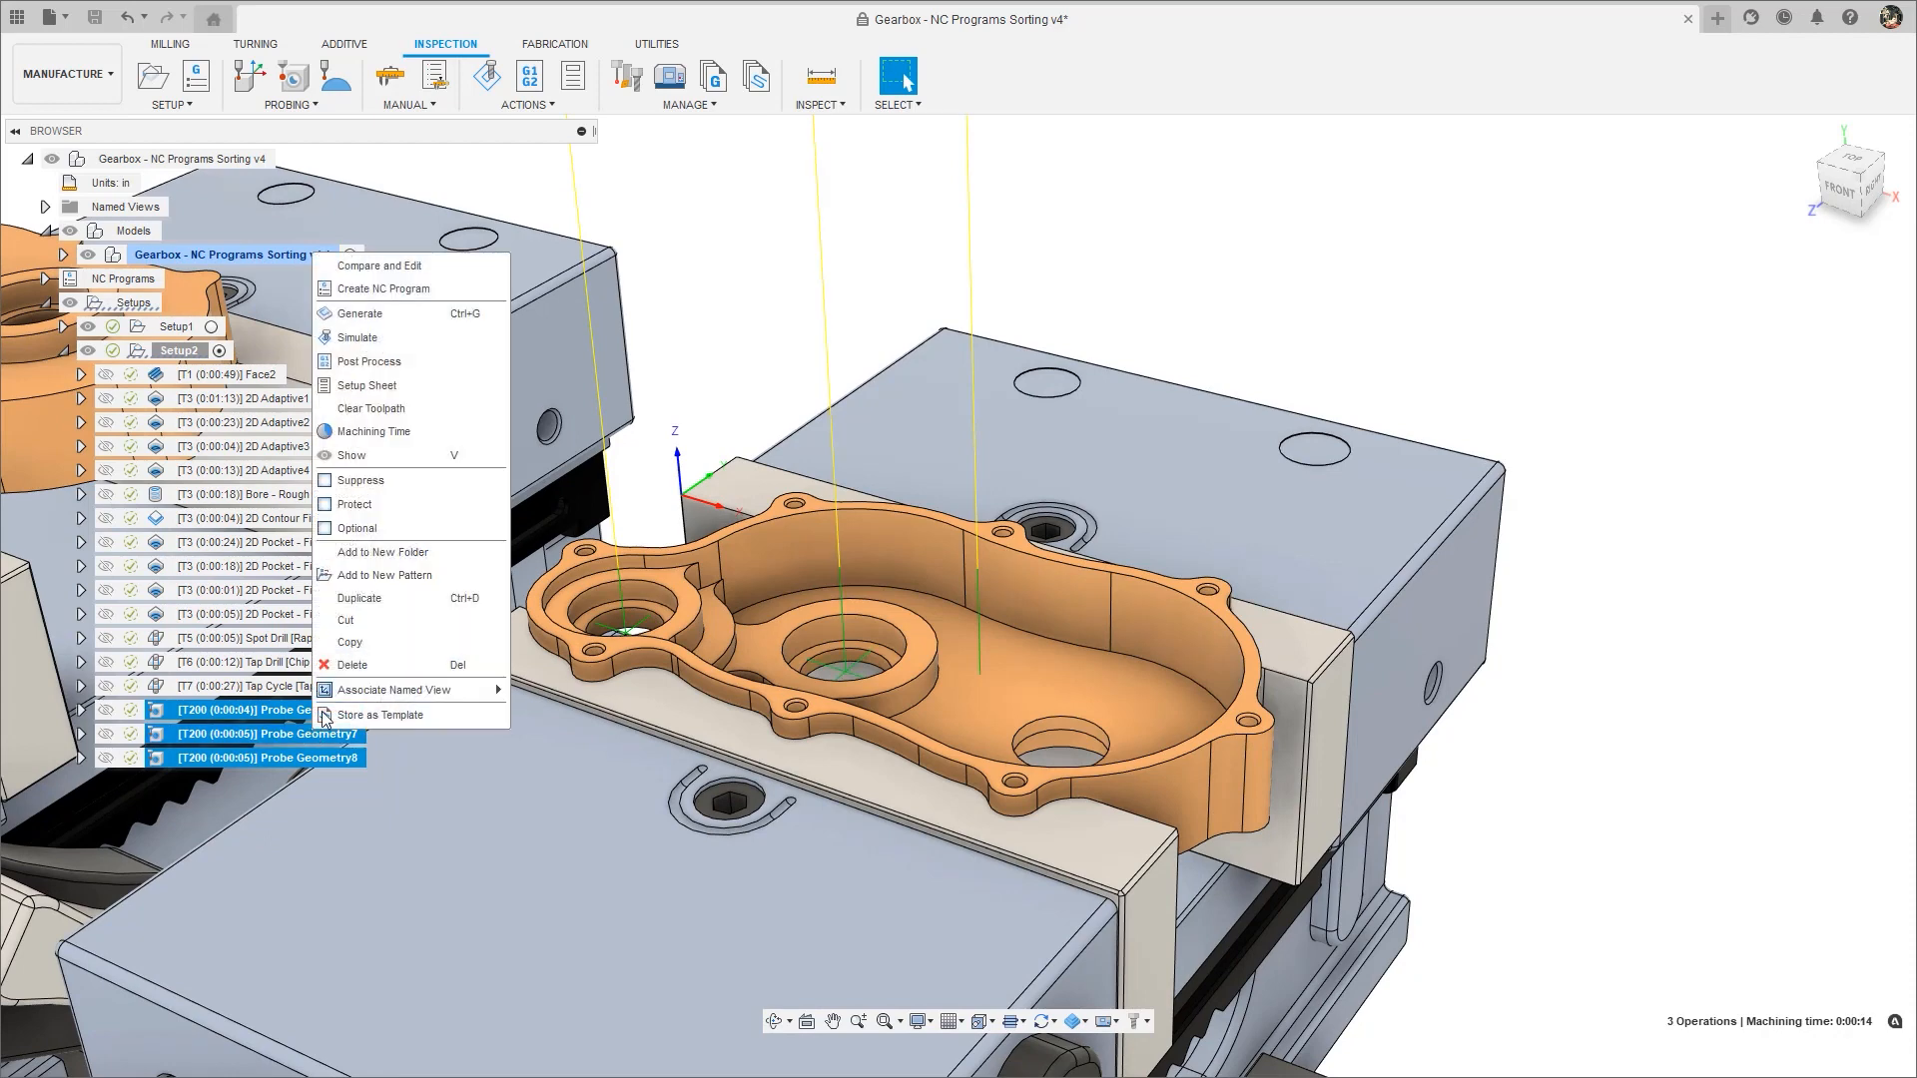
{"action": "left_click", "coordinate": [357, 336]}
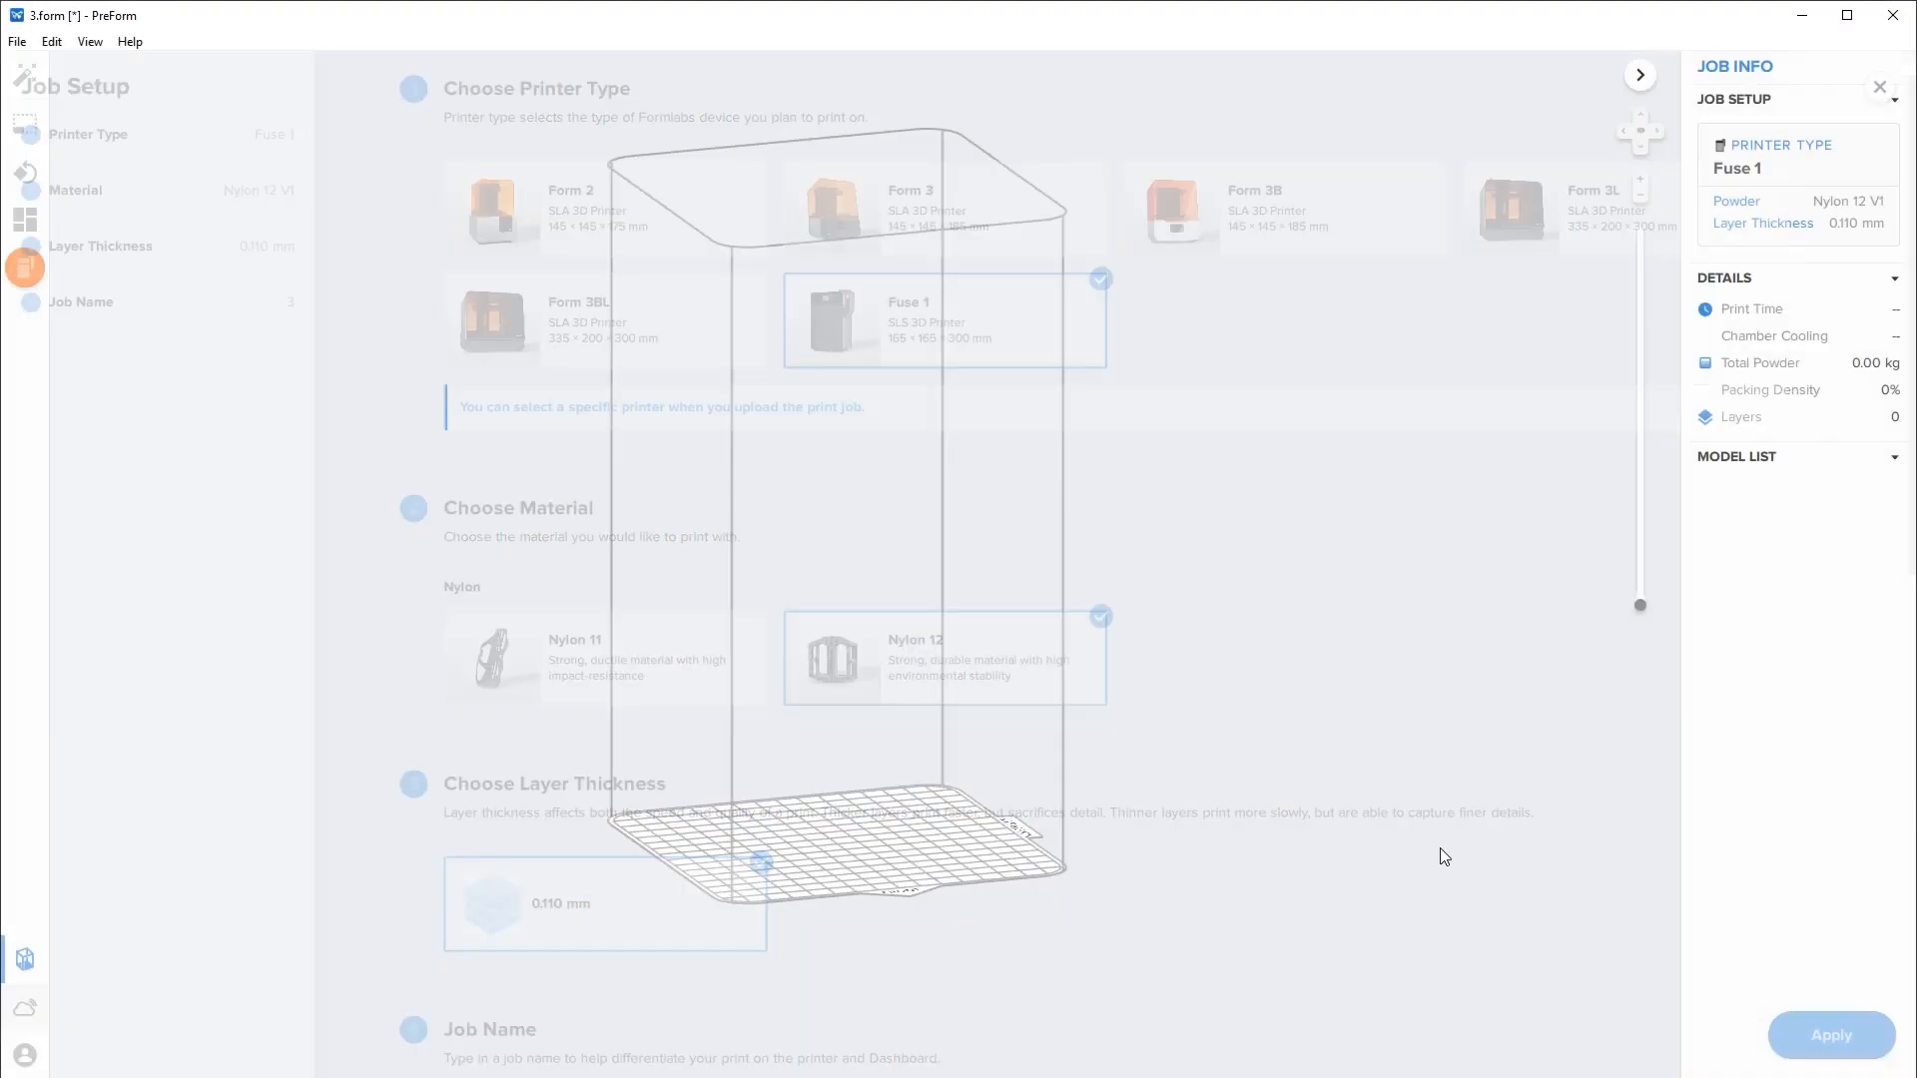
Open the Setup.form job into the Fuse 1 print setup with Nylon 12.
{"action": "left_click", "coordinate": [18, 40]}
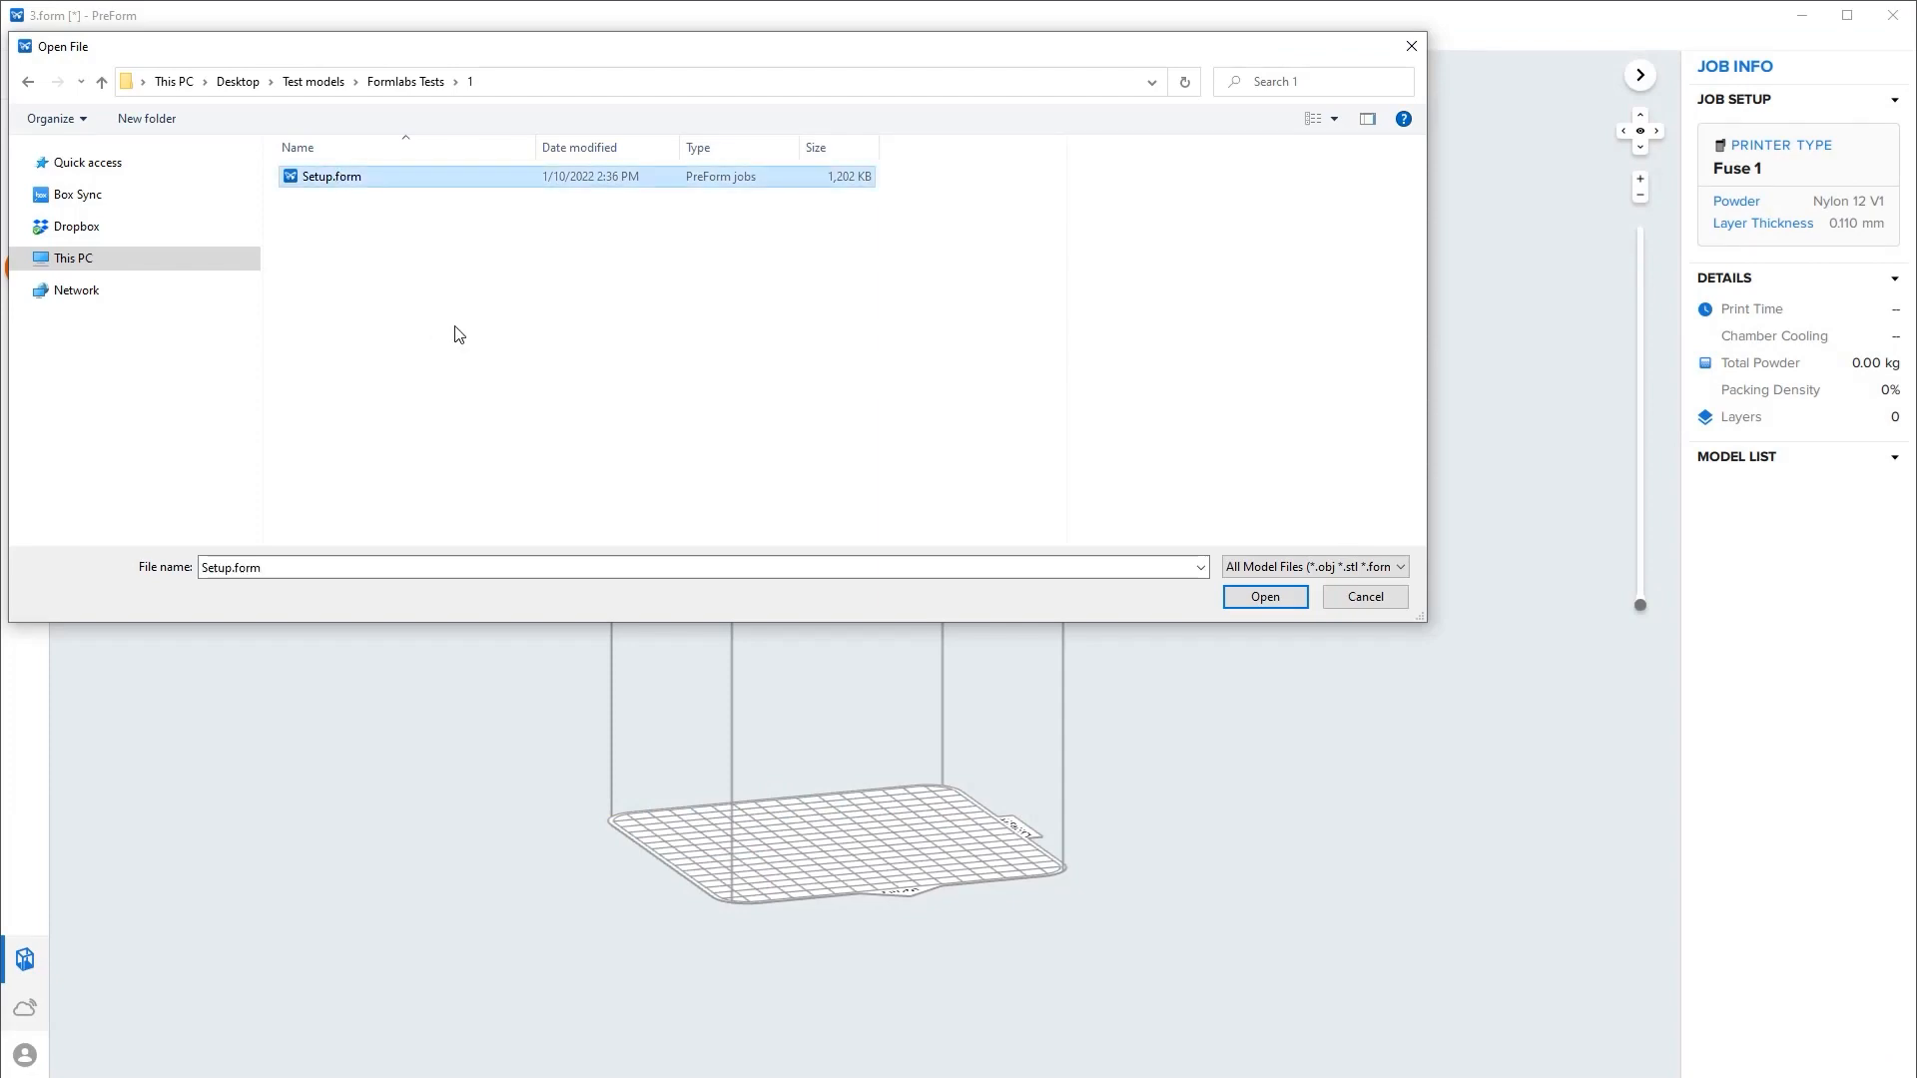
{"action": "left_click", "coordinate": [1264, 596]}
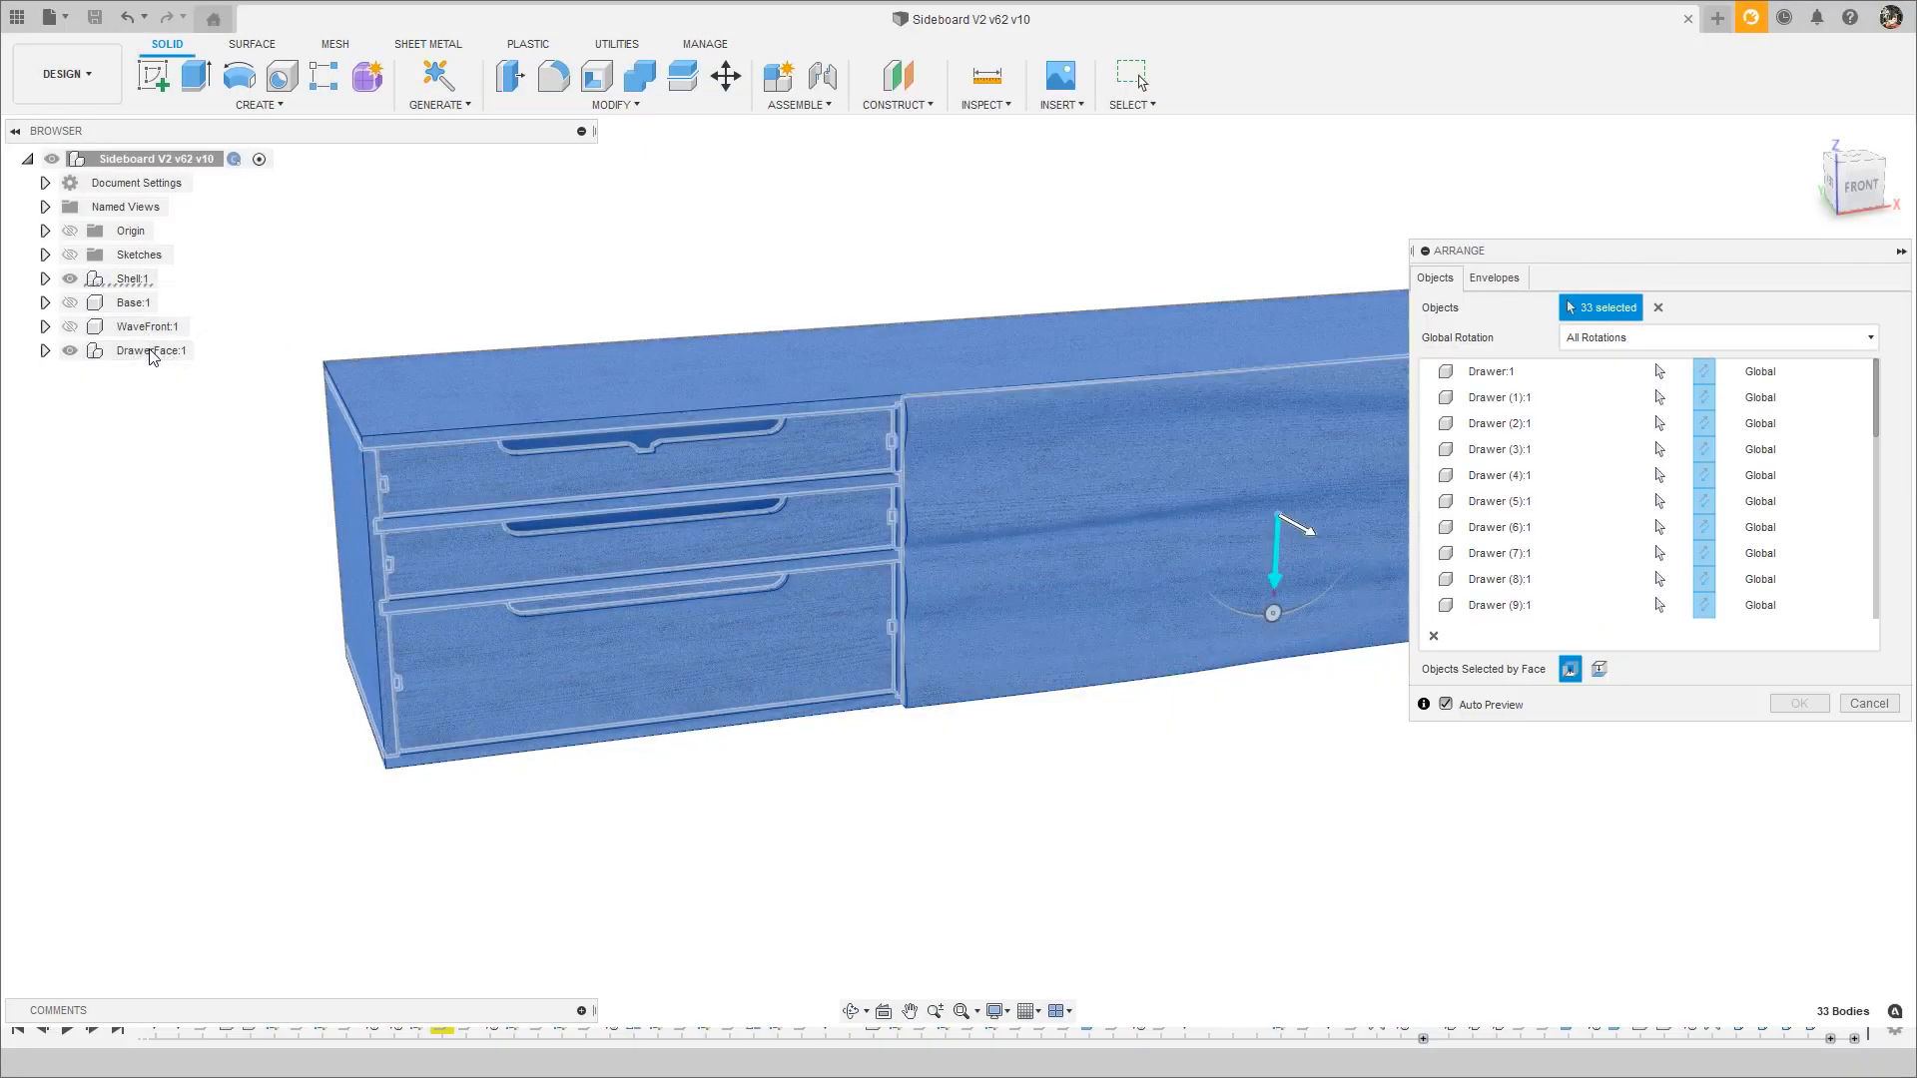
Arrange the 33 sideboard bodies on an XY-plane envelope so they lie flat and packed together.
{"action": "left_click", "coordinate": [1494, 278]}
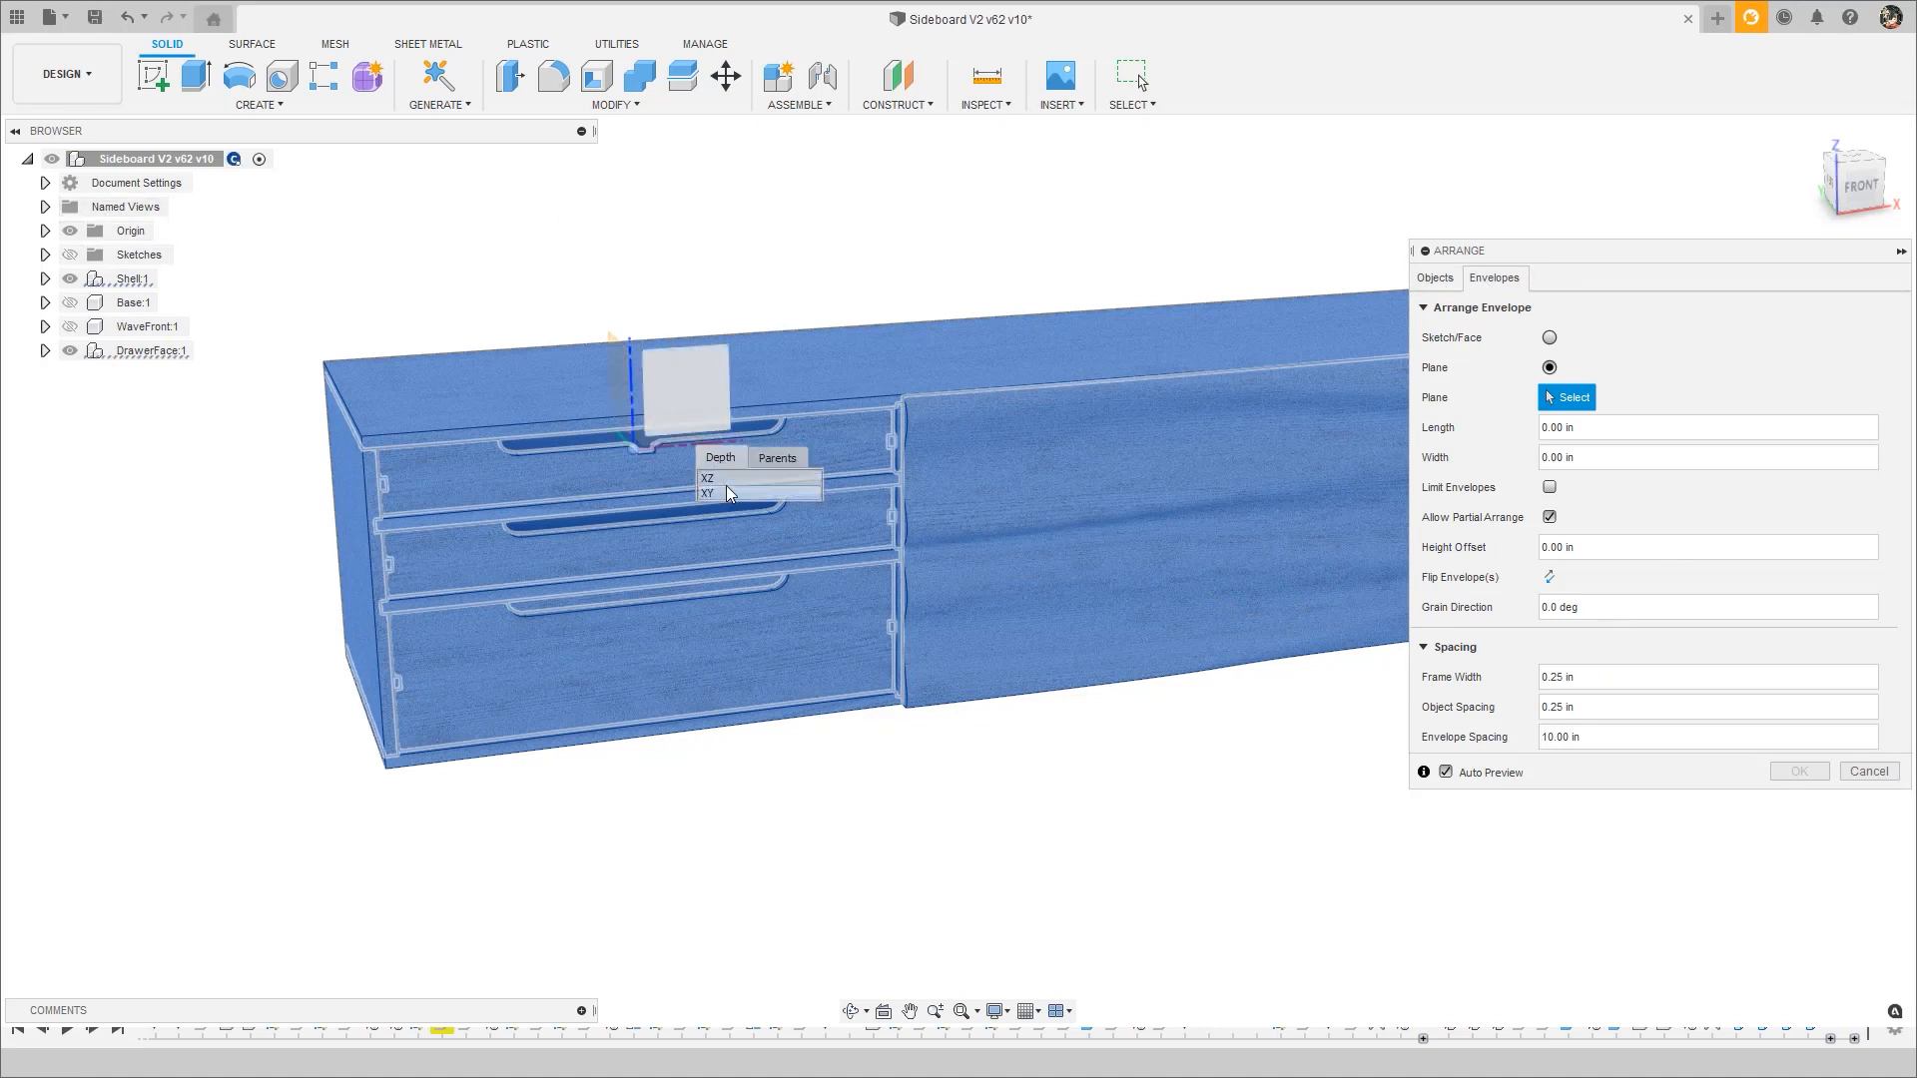
{"action": "left_click", "coordinate": [706, 493]}
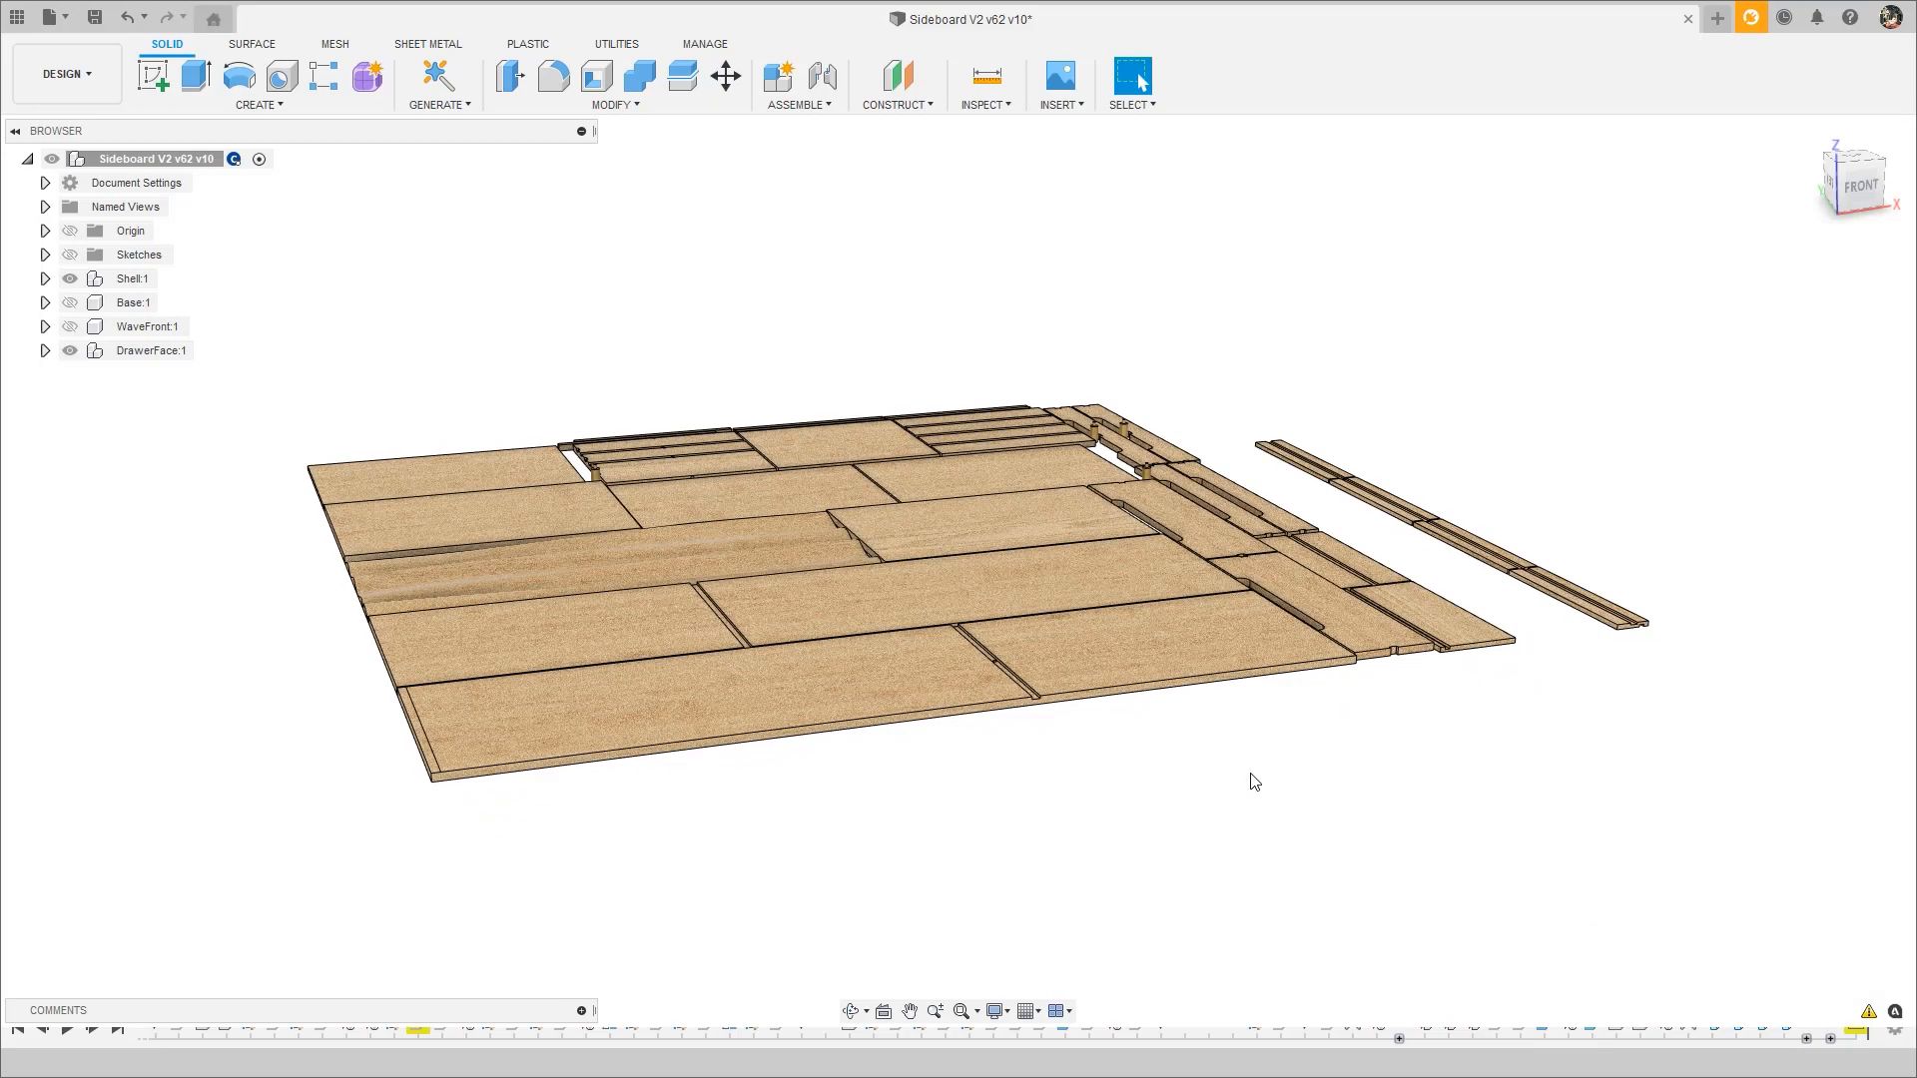
{"action": "left_click", "coordinate": [220, 74]}
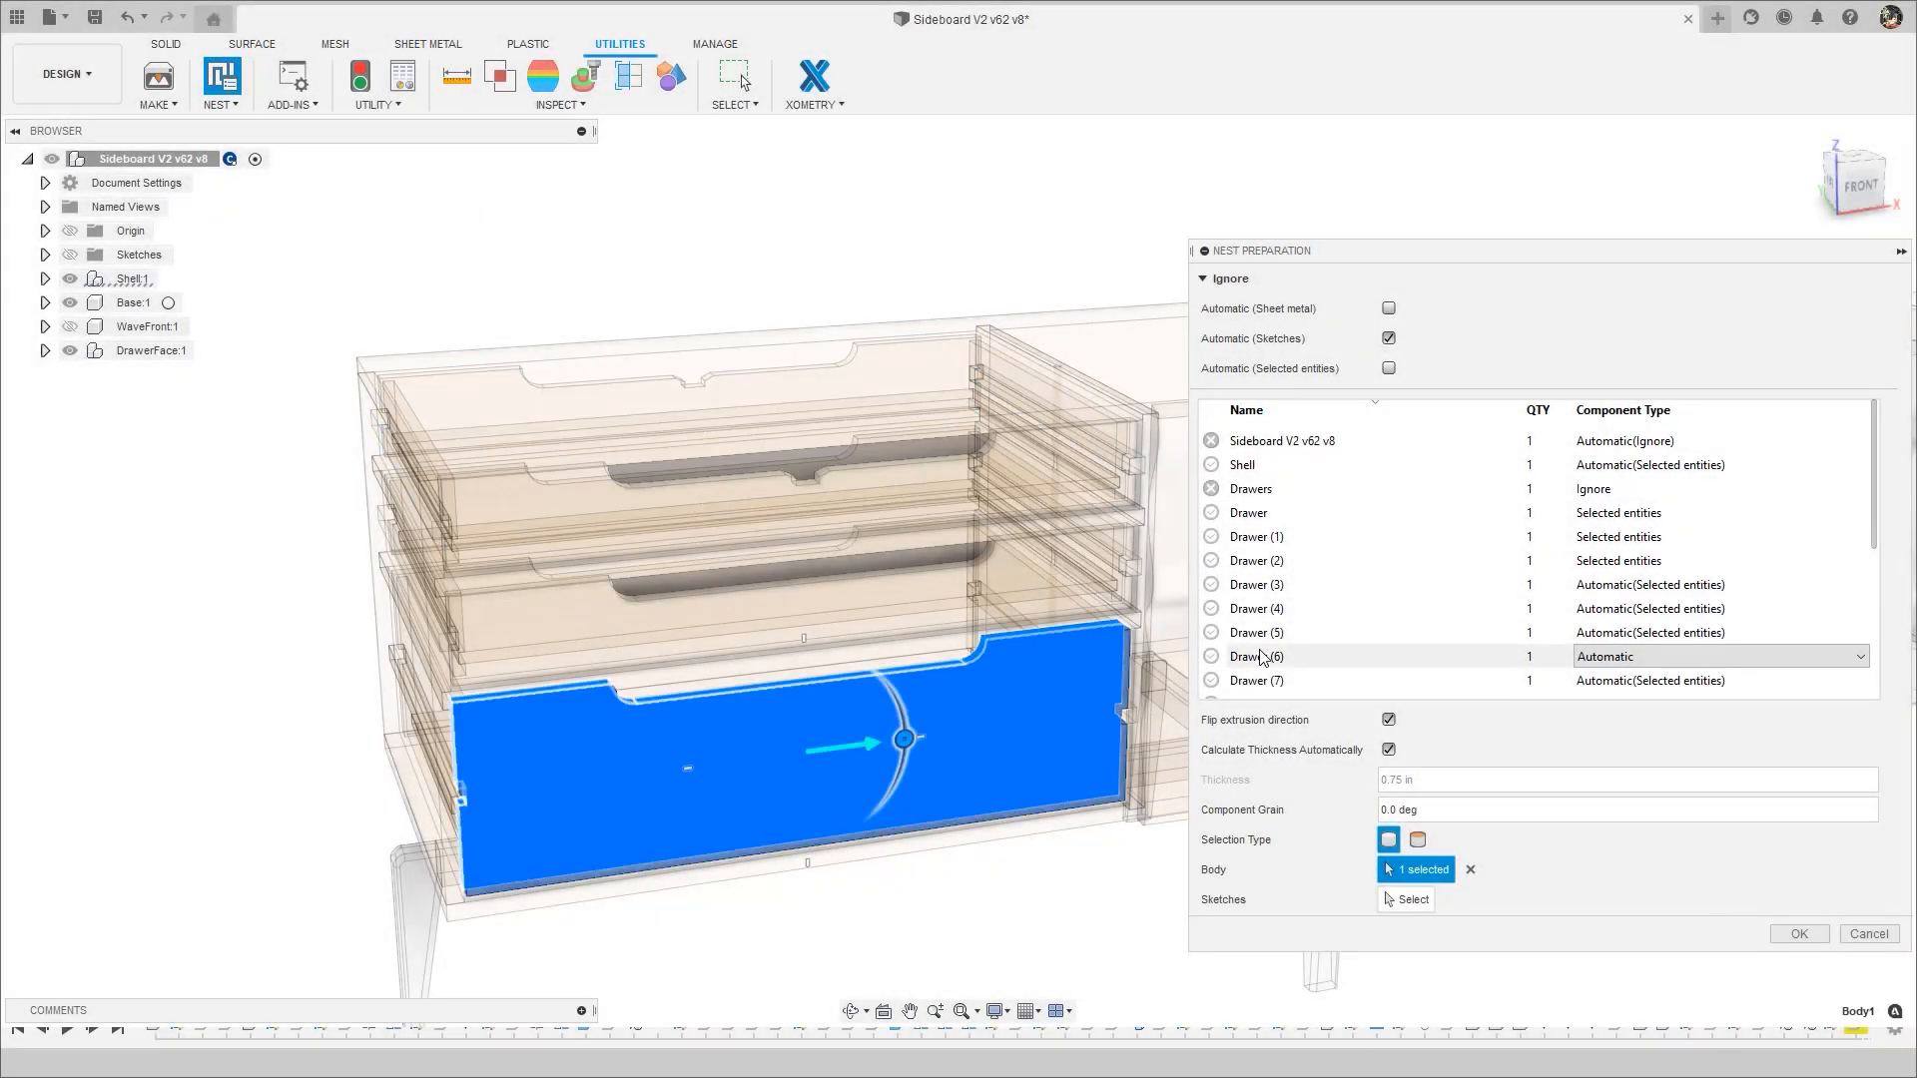
Rotate the small drawer part's grain direction and set Drawer (10) to use its selected body.
{"action": "scroll", "scroll_direction": "down", "scroll_amount": 3}
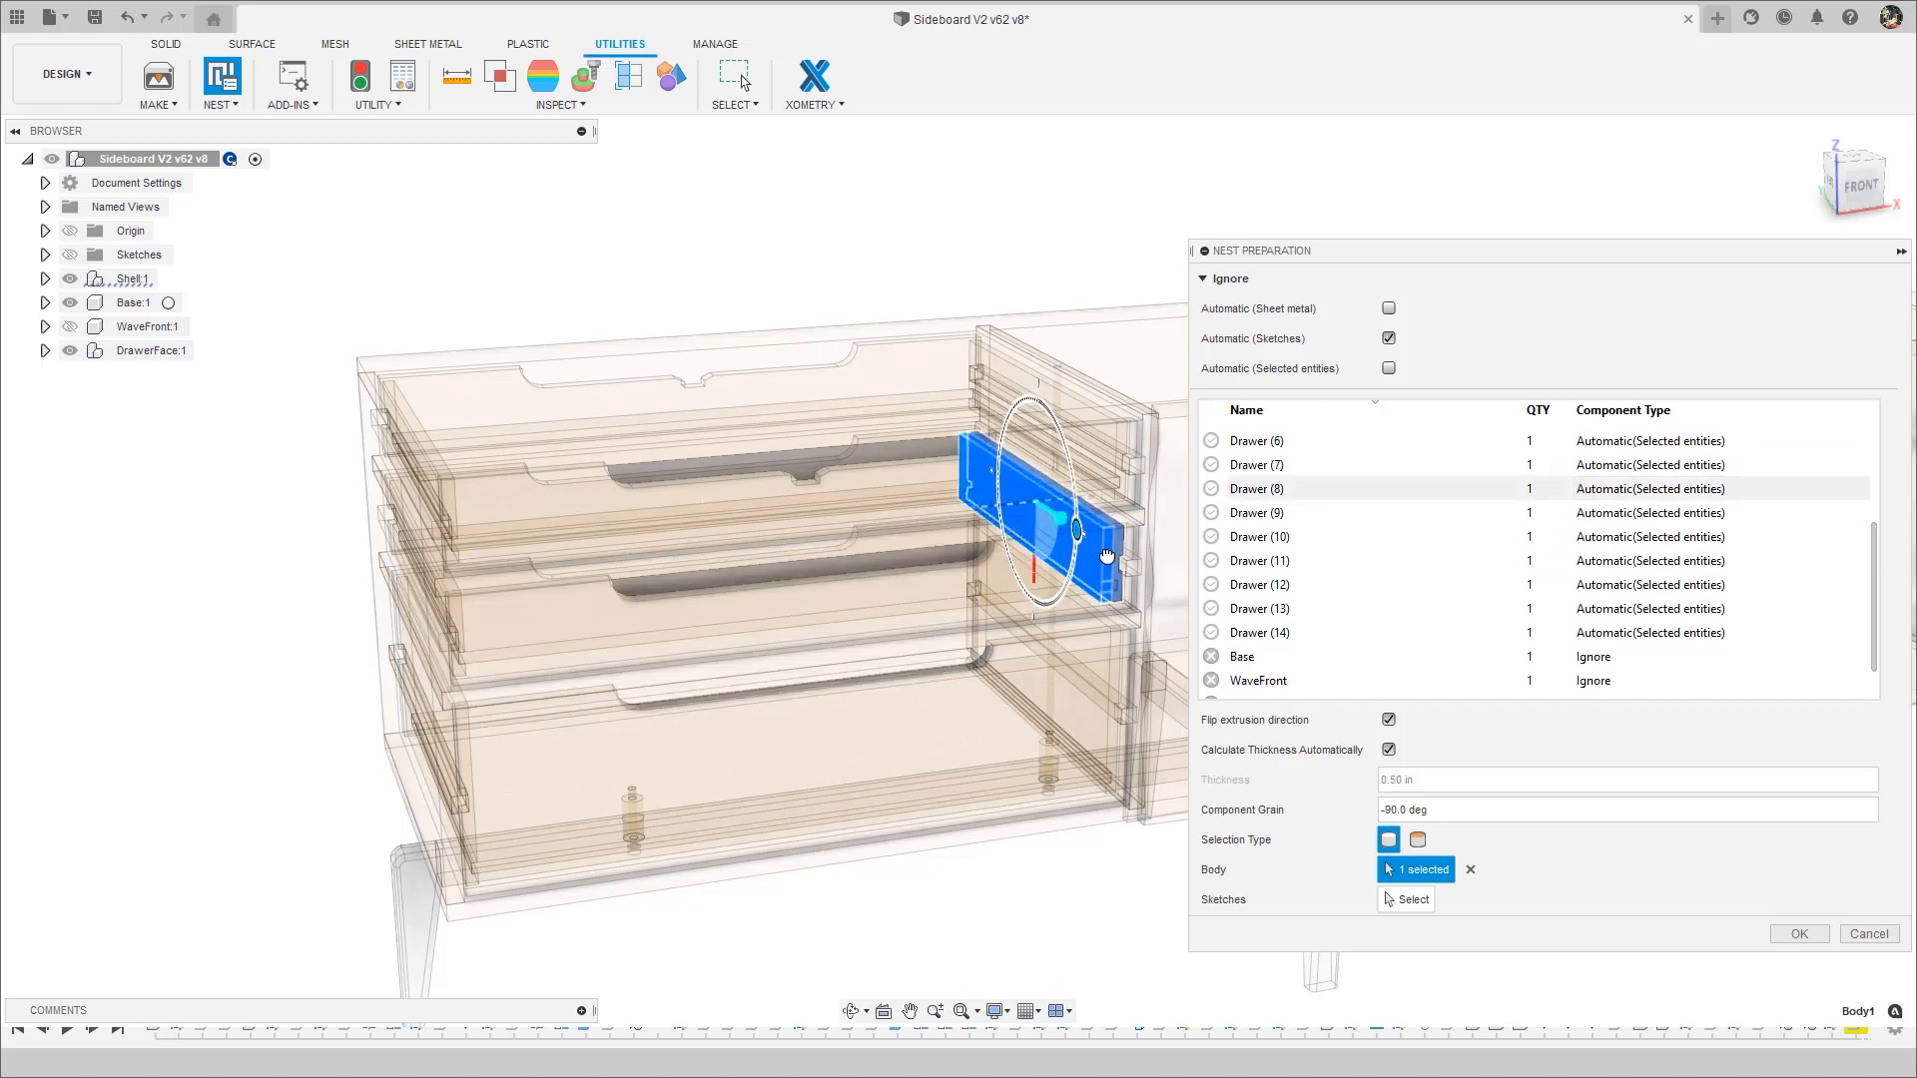
{"action": "left_click_drag", "start_coordinate": [1076, 531], "coordinate": [445, 575]}
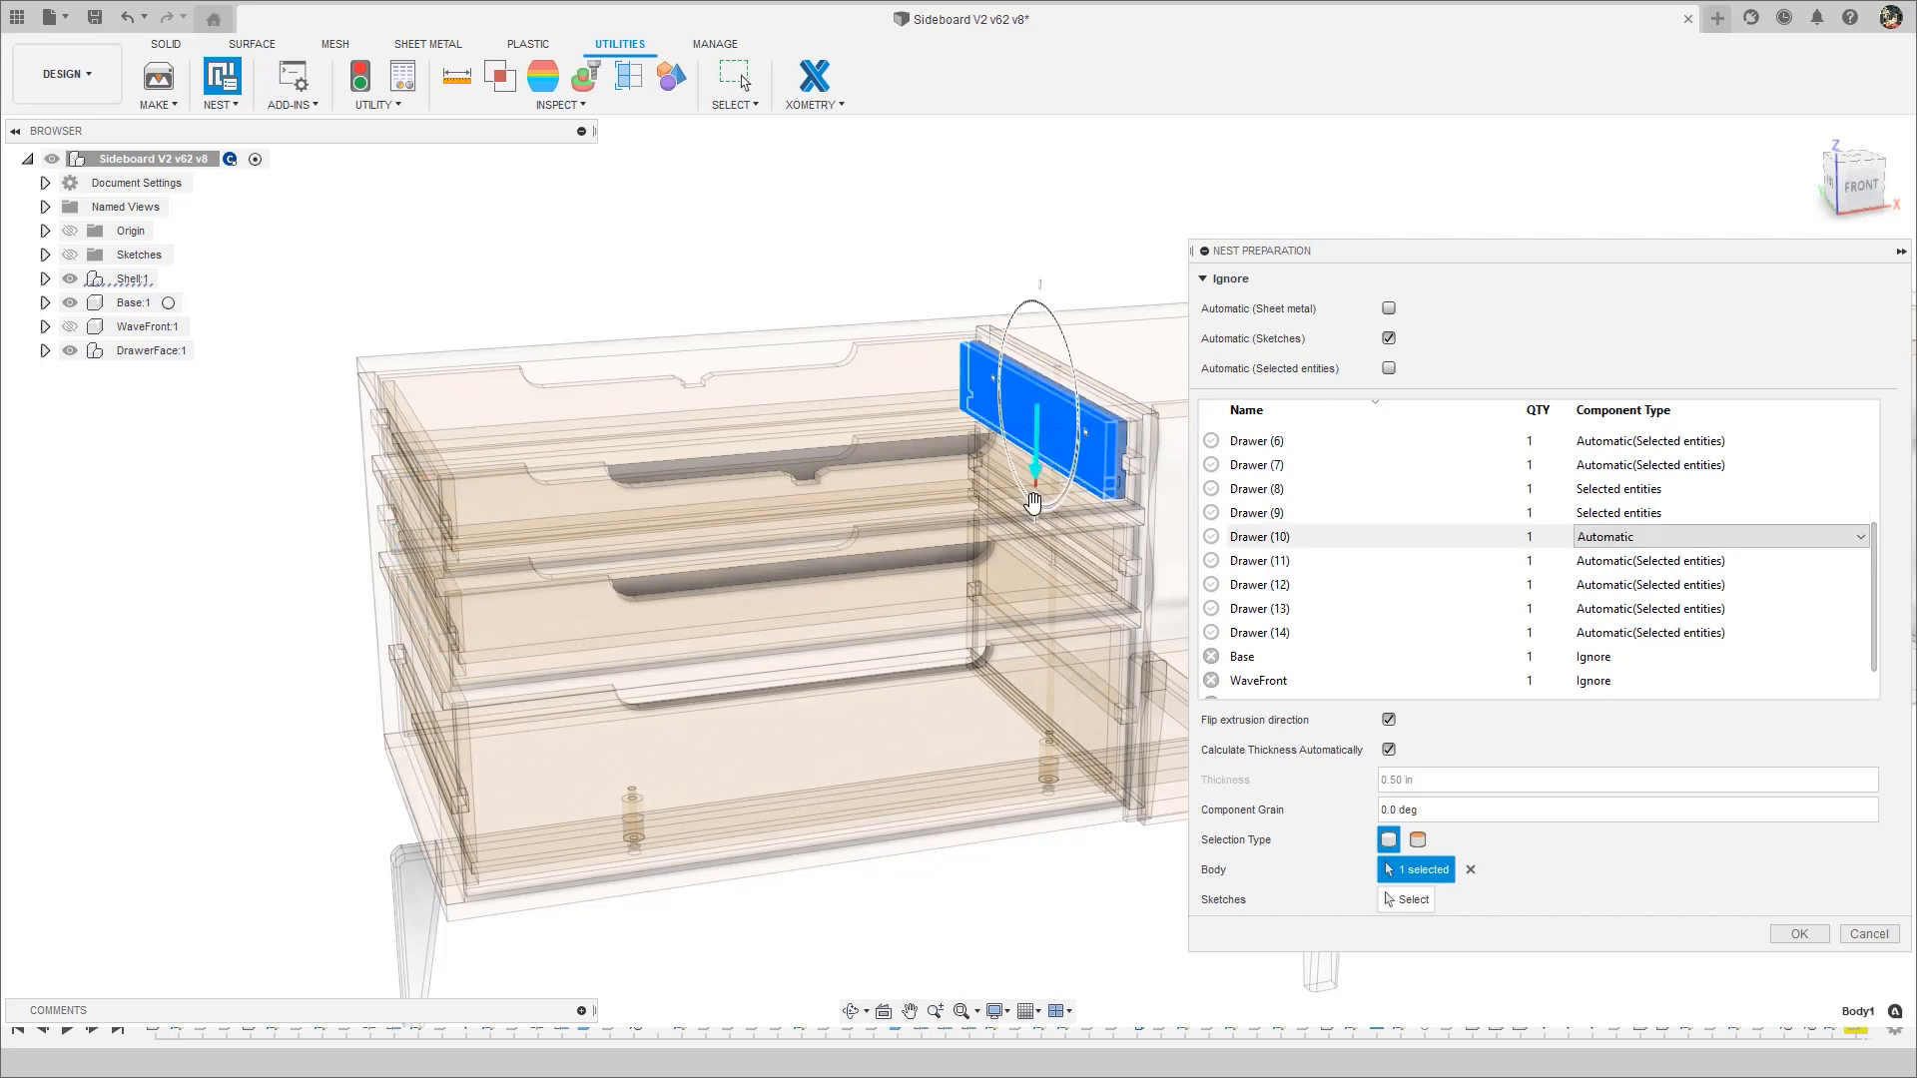
{"action": "left_click", "coordinate": [1259, 559]}
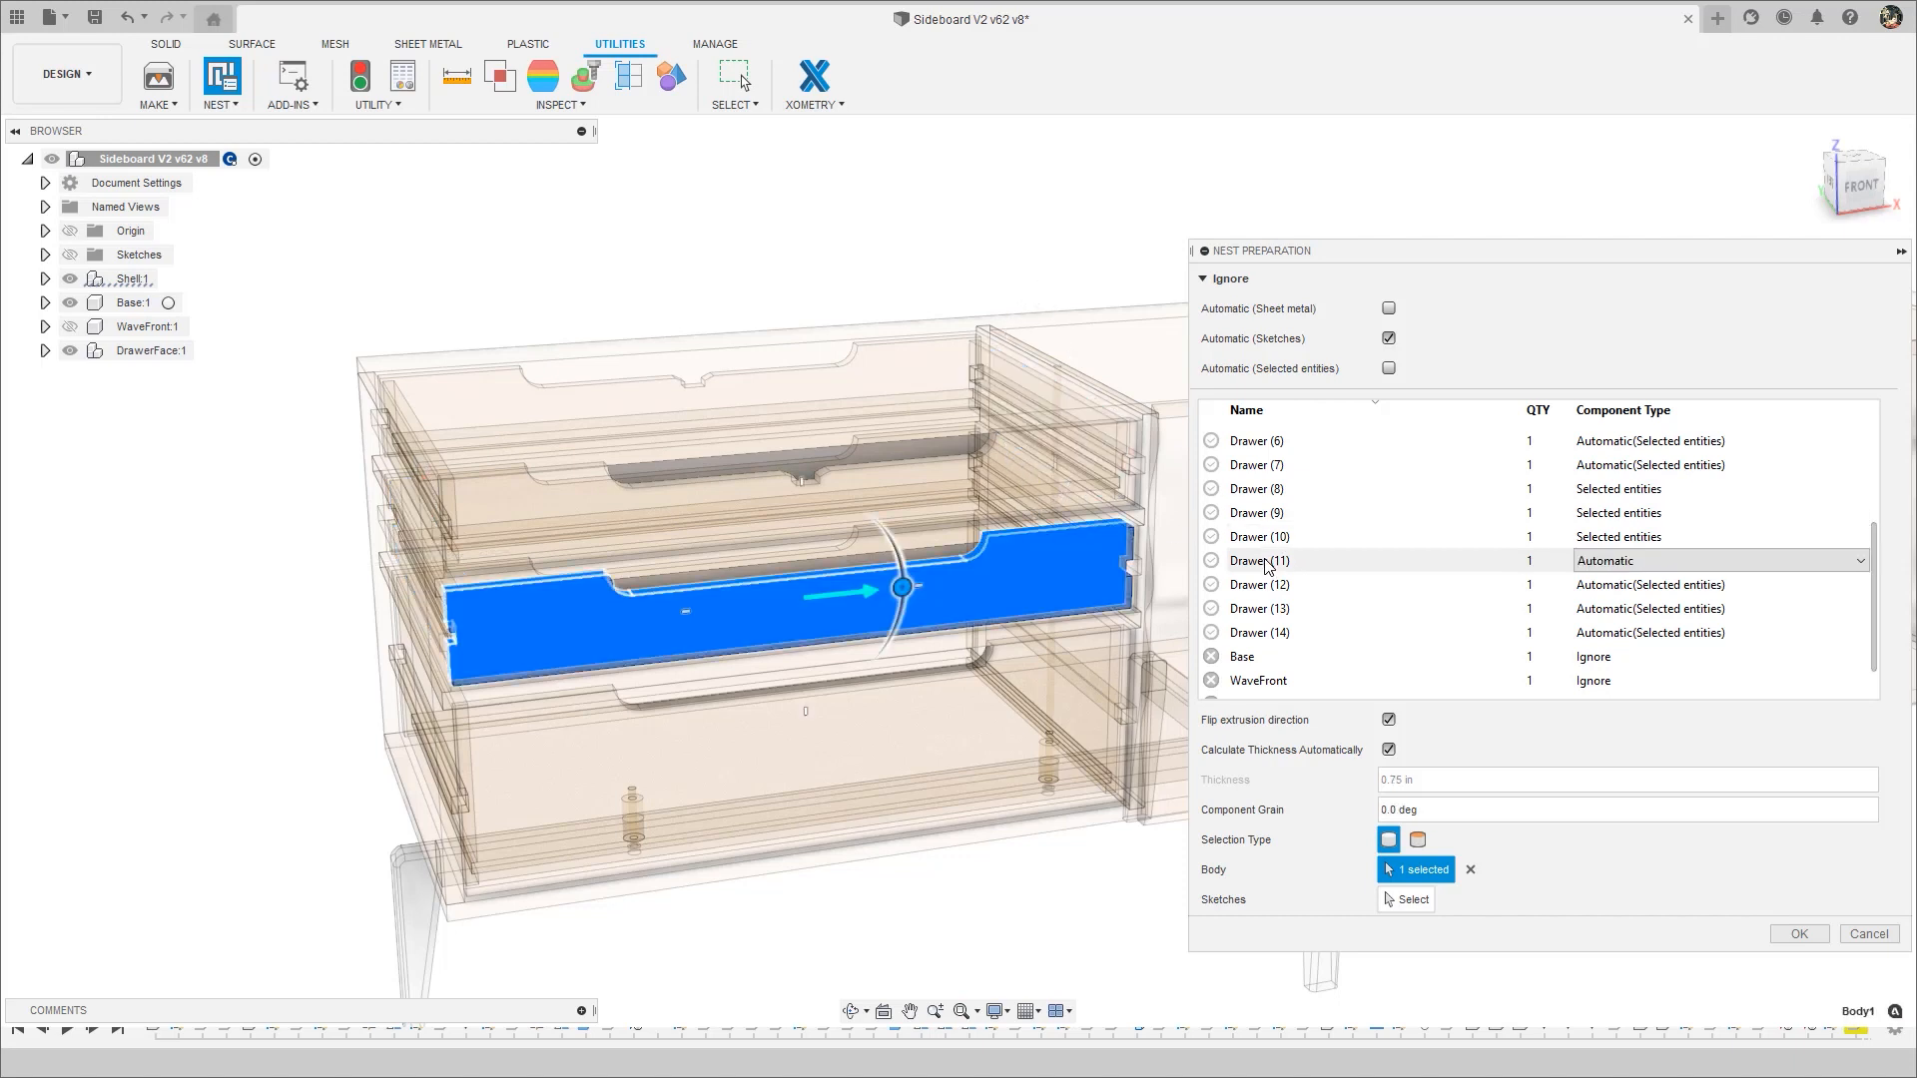